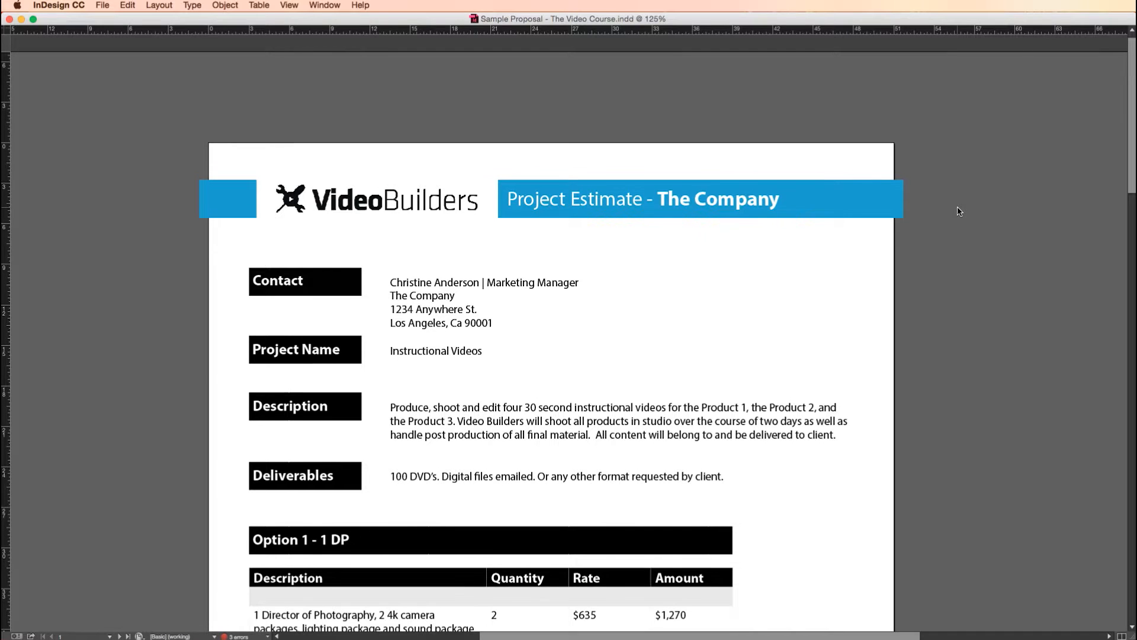
Step: Open TVC - Sample Proposal 3.indd from The Video Course - The Proposal folder in Finder
scroll("up", 3)
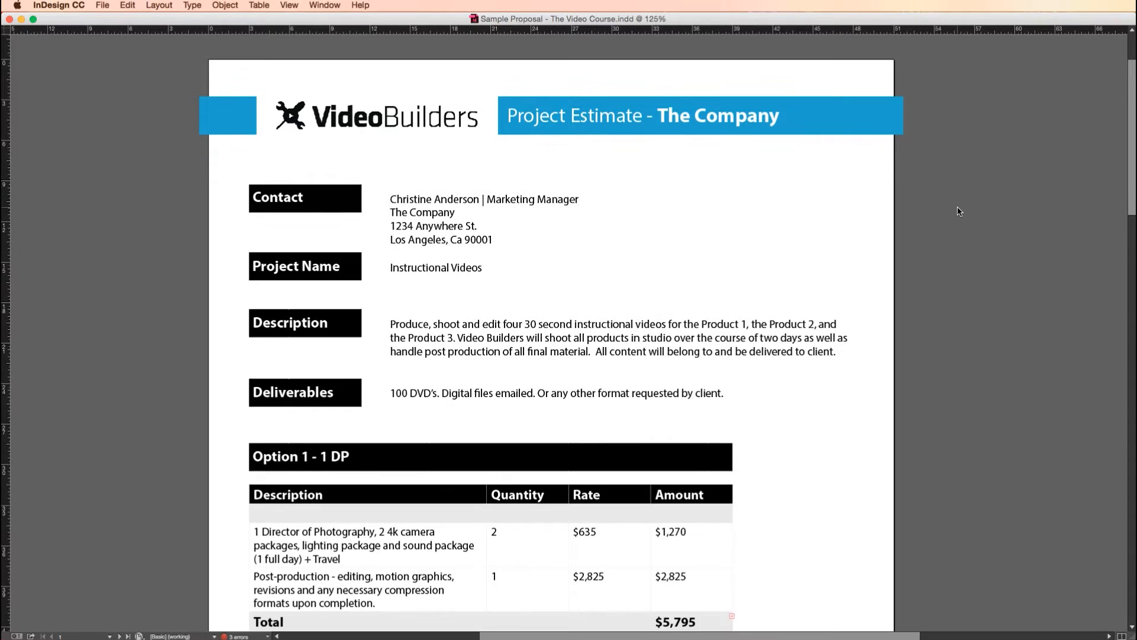
scroll("down", 3)
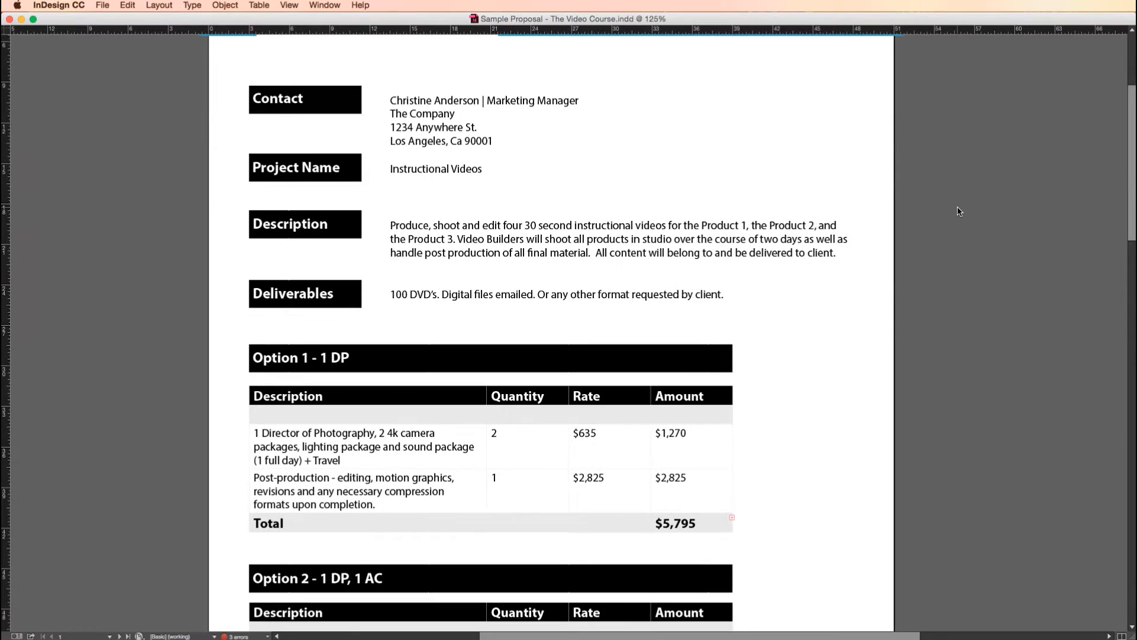
scroll("down", 3)
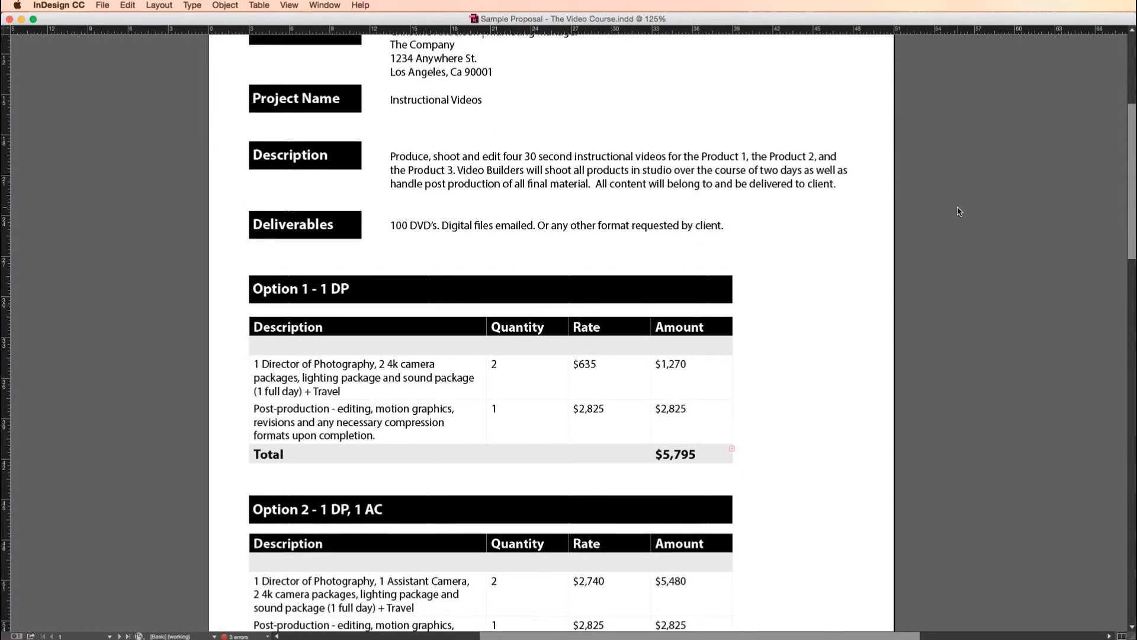
scroll("down", 3)
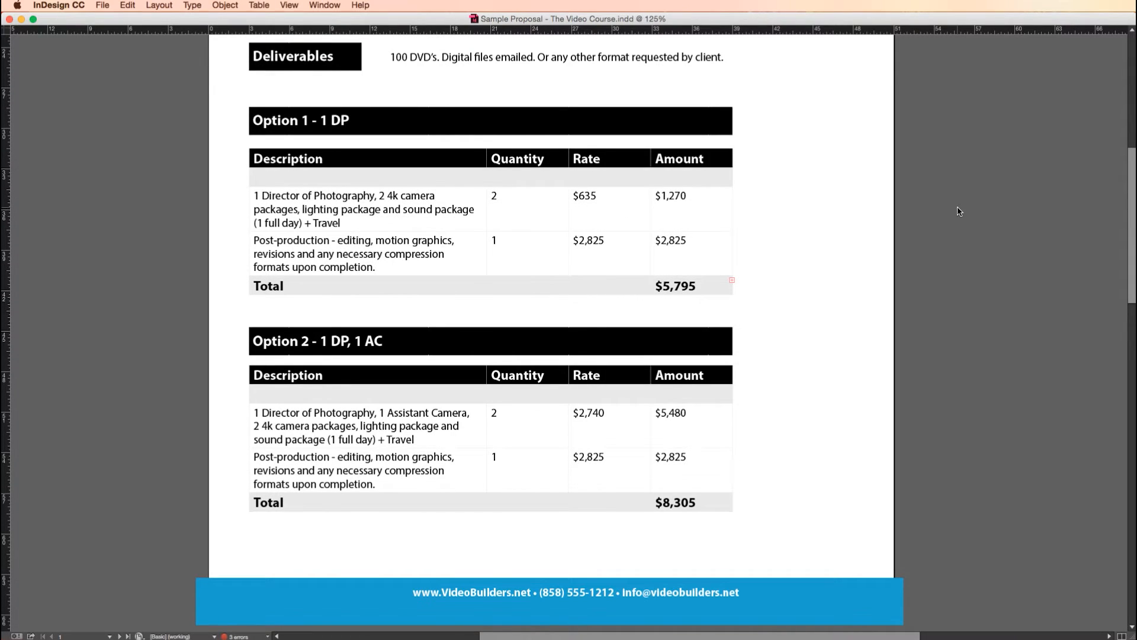
scroll("down", 3)
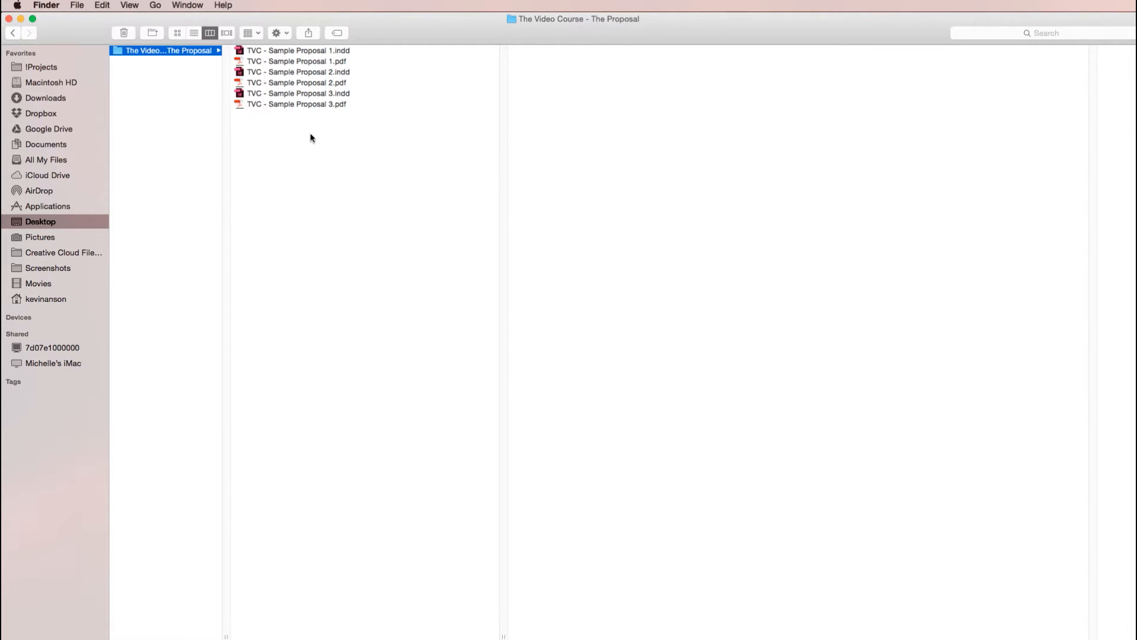
key("cmd+a")
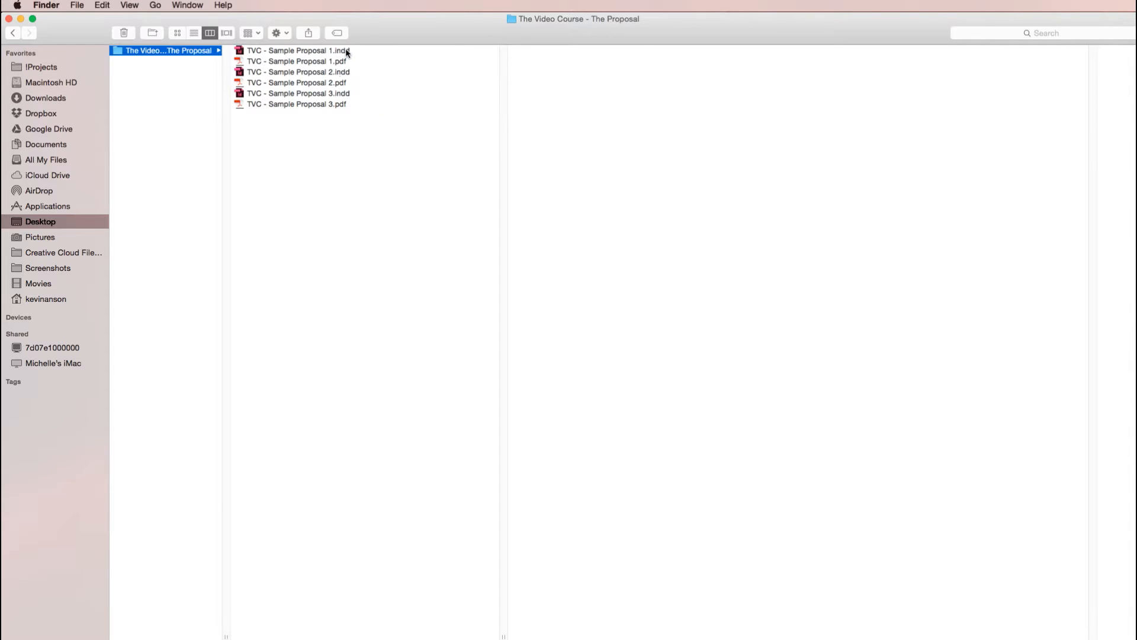
left_click(298, 93)
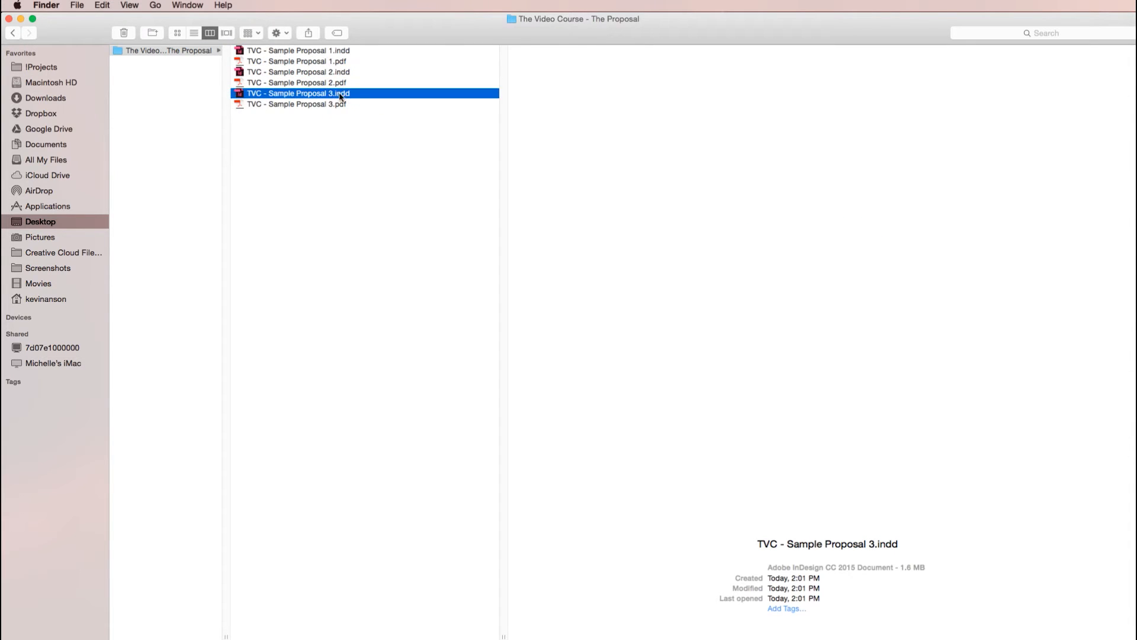
double_click(298, 93)
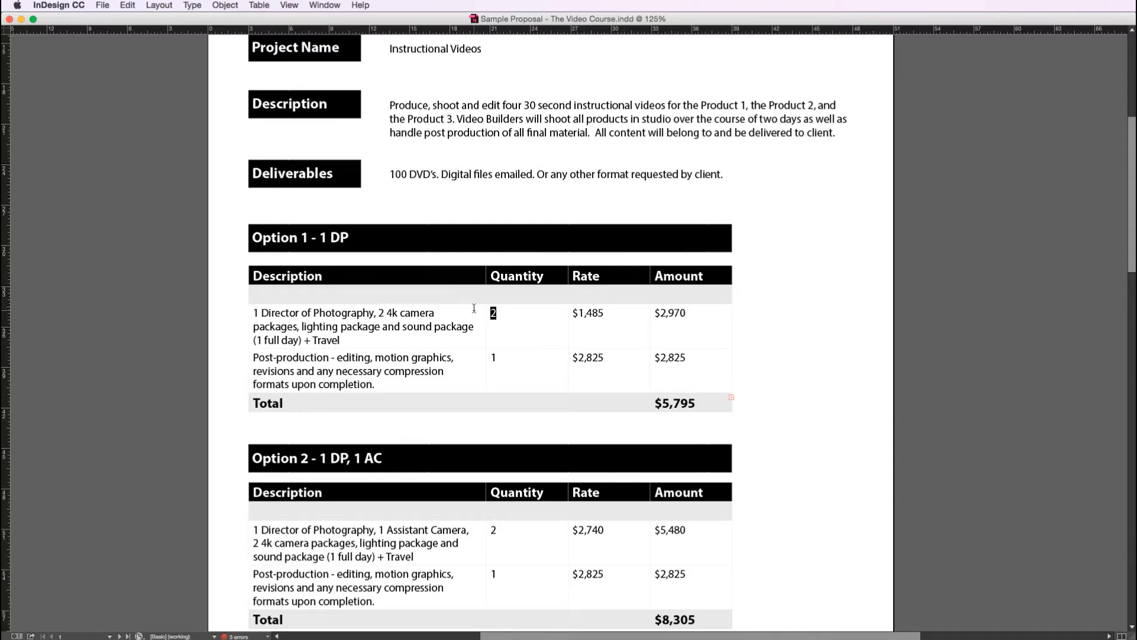
double_click(587, 313)
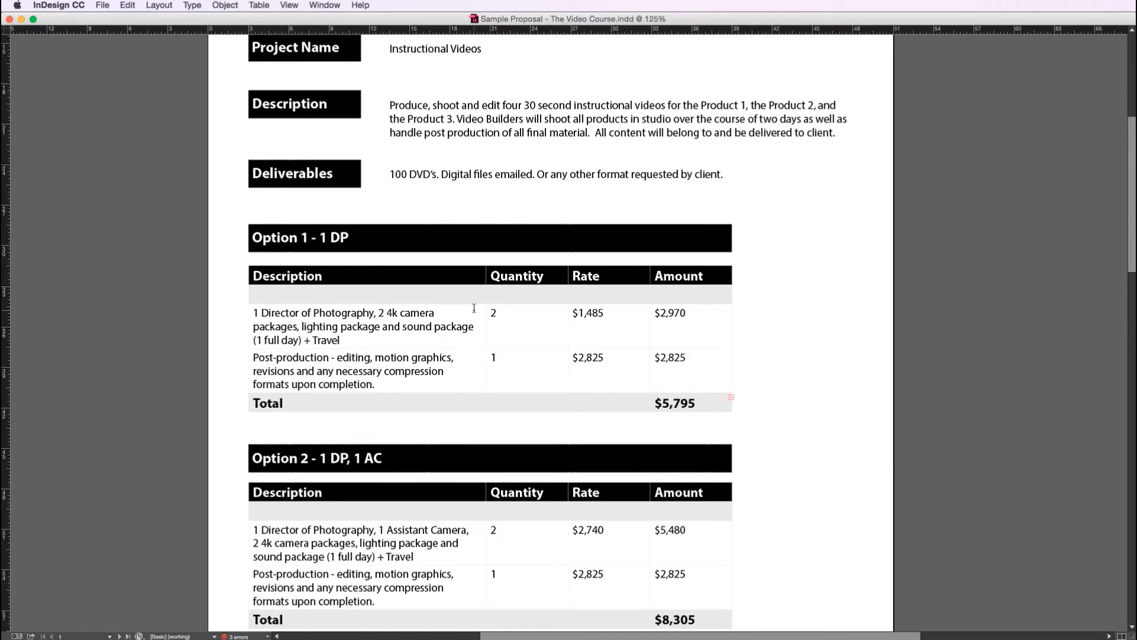
scroll("up", 3)
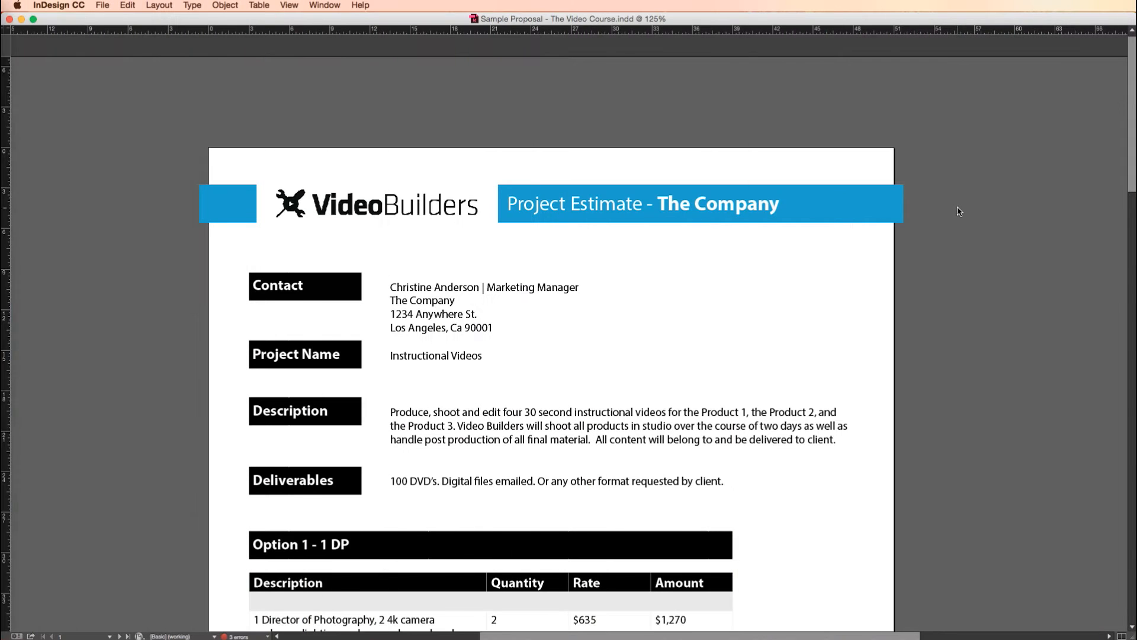
scroll("down", 3)
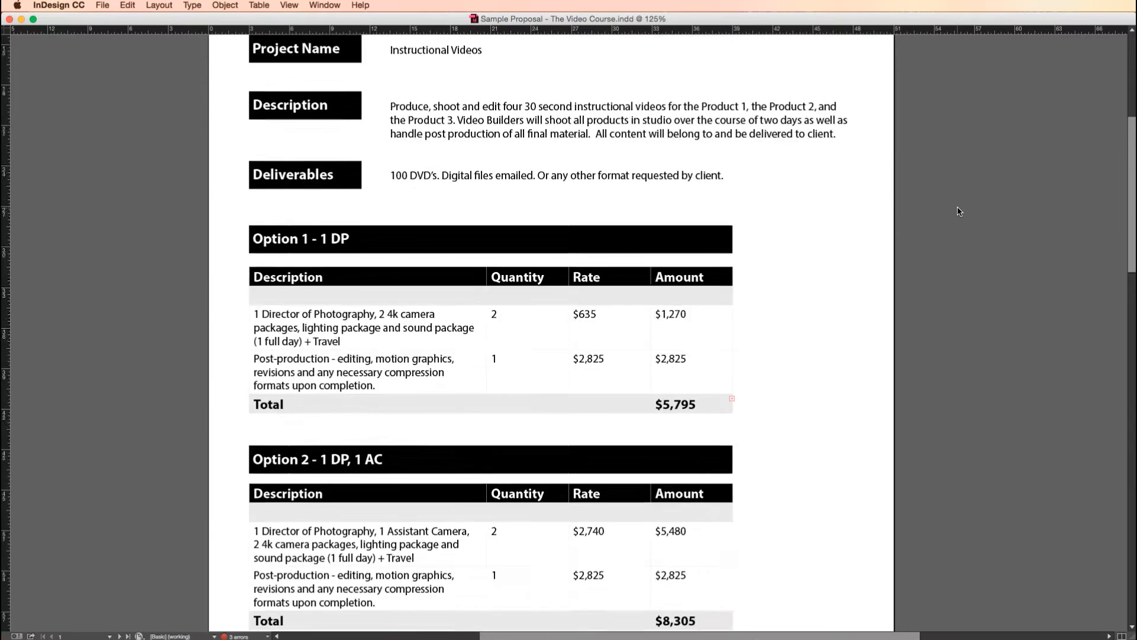
scroll("down", 3)
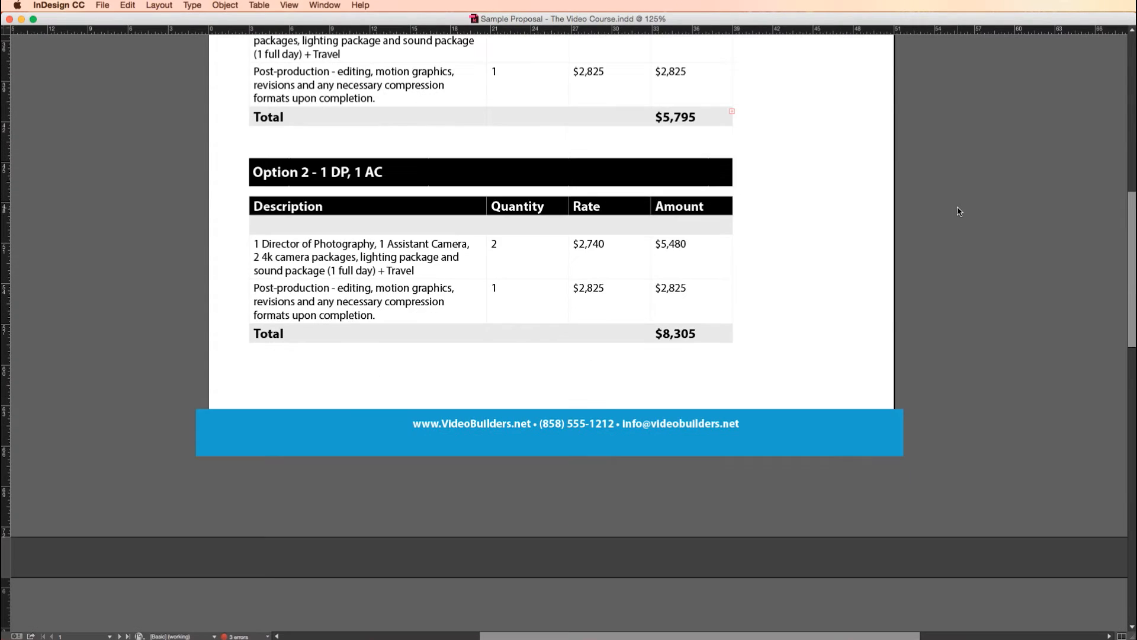
scroll("down", 3)
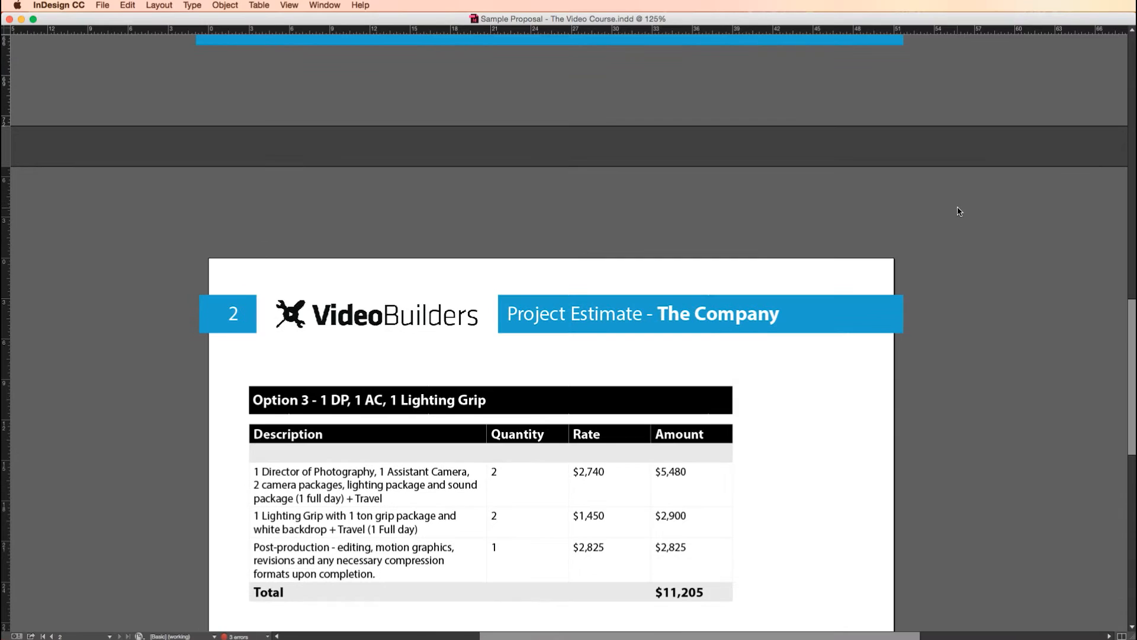
scroll("down", 3)
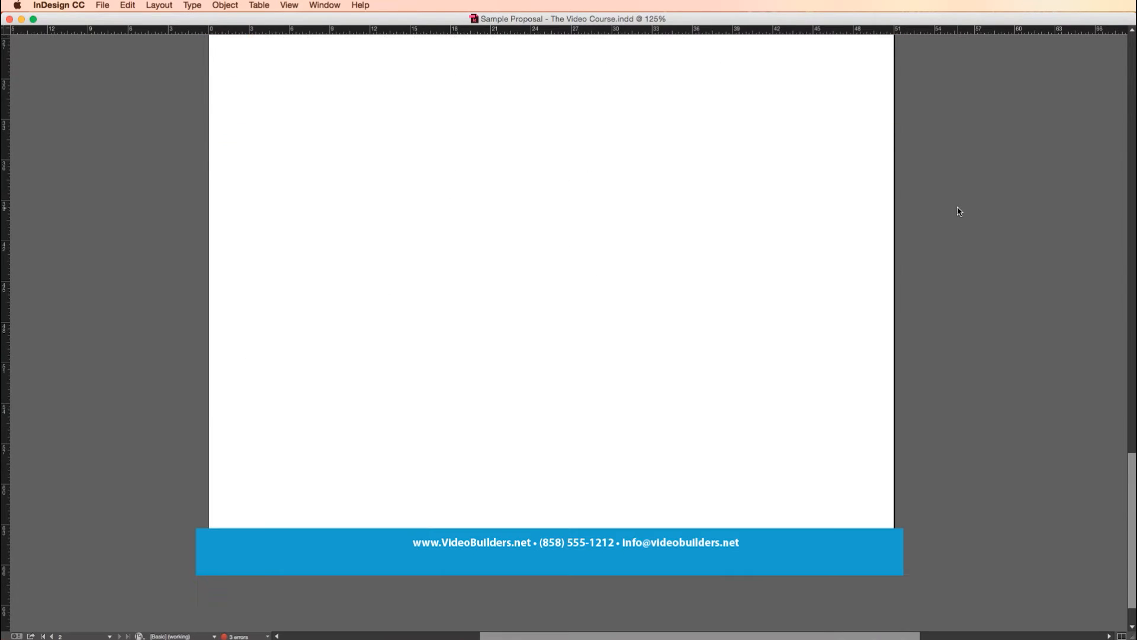
scroll("up", 3)
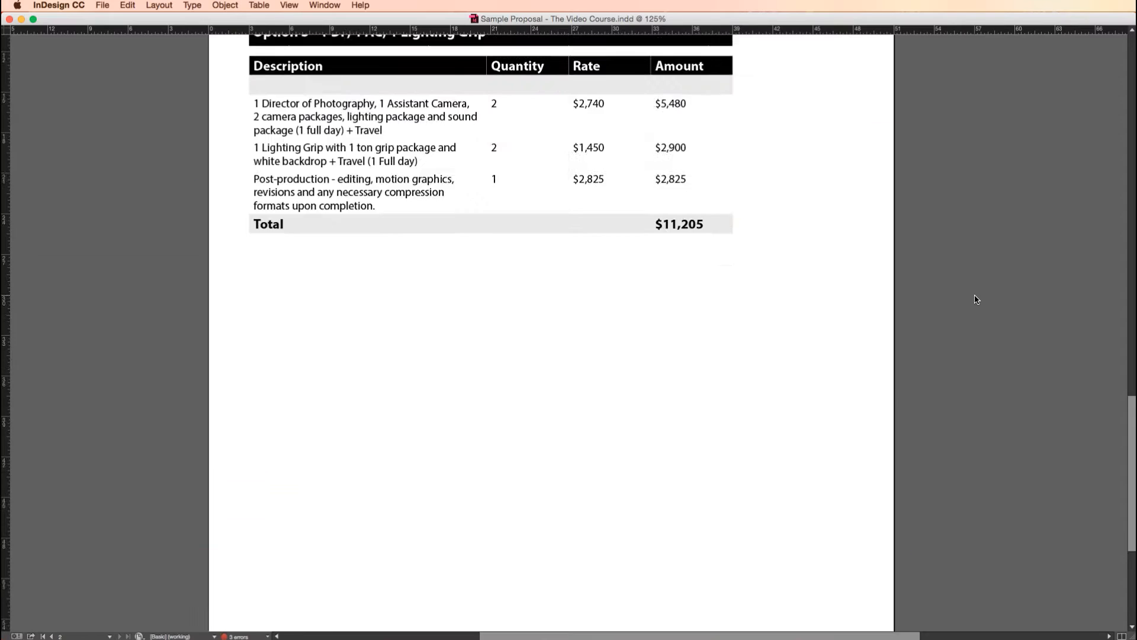
scroll("up", 3)
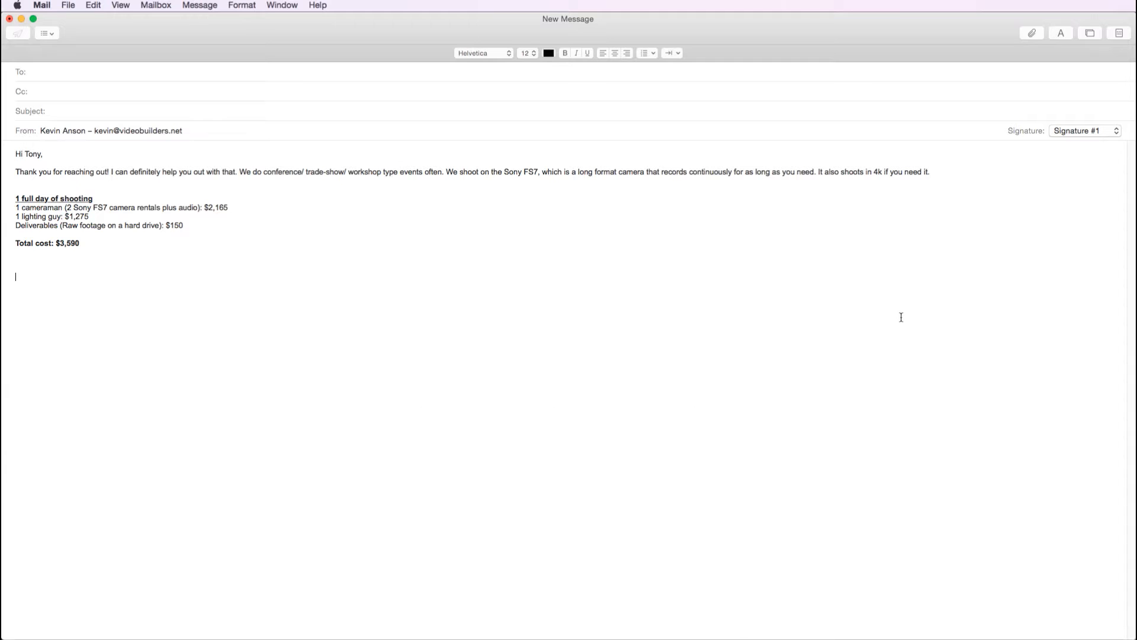
mouse_move(902, 322)
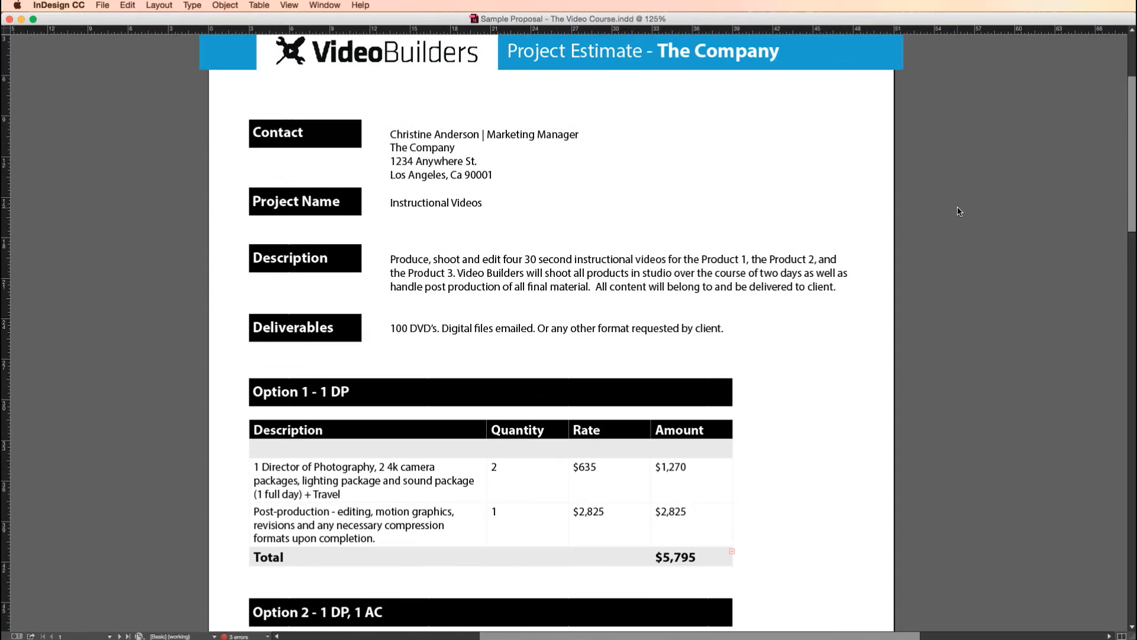
scroll("down", 3)
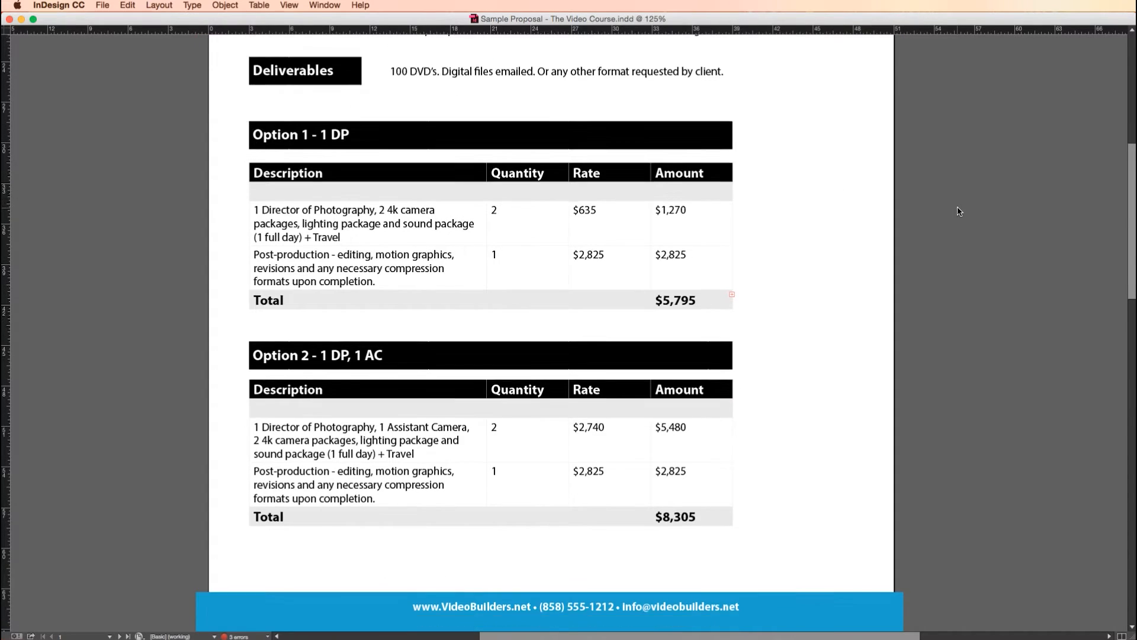
scroll("down", 3)
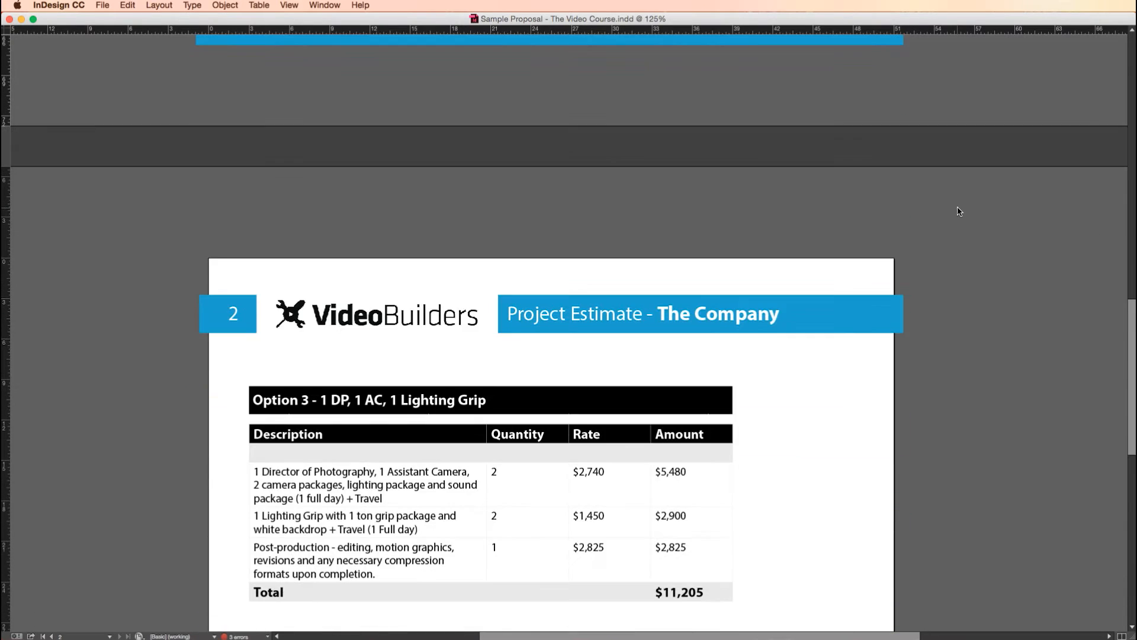
scroll("up", 3)
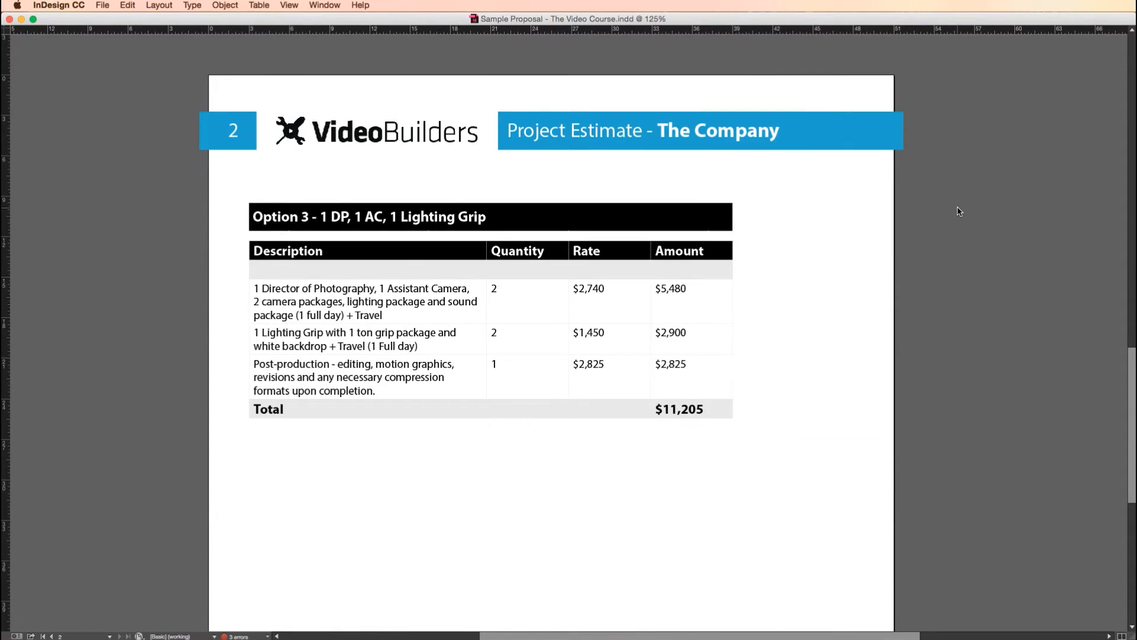
scroll("down", 3)
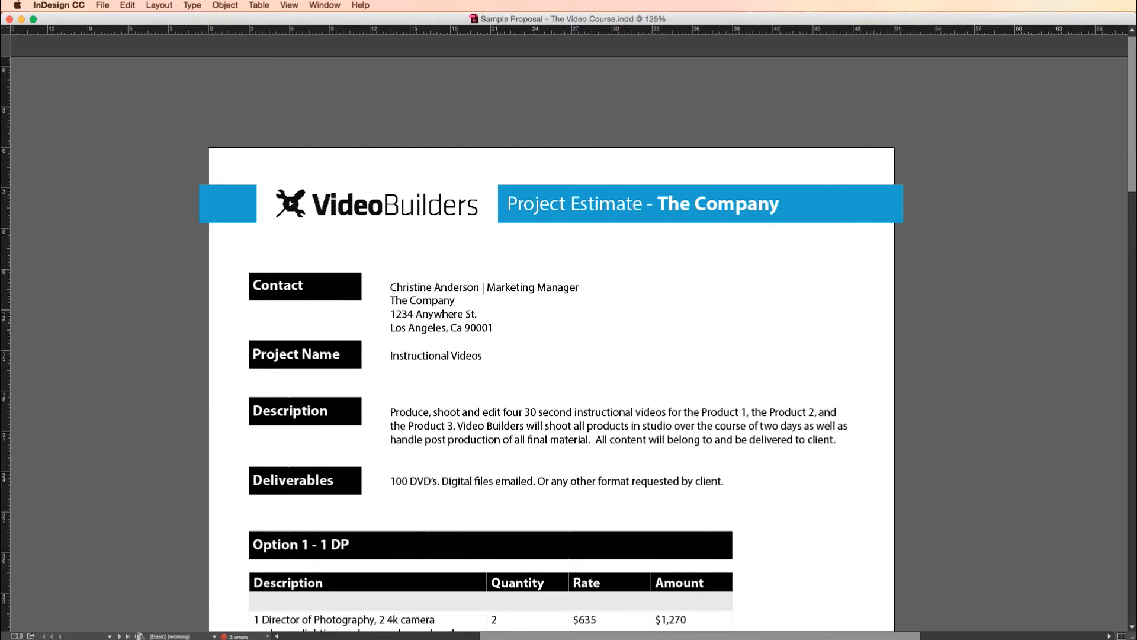
scroll("down", 3)
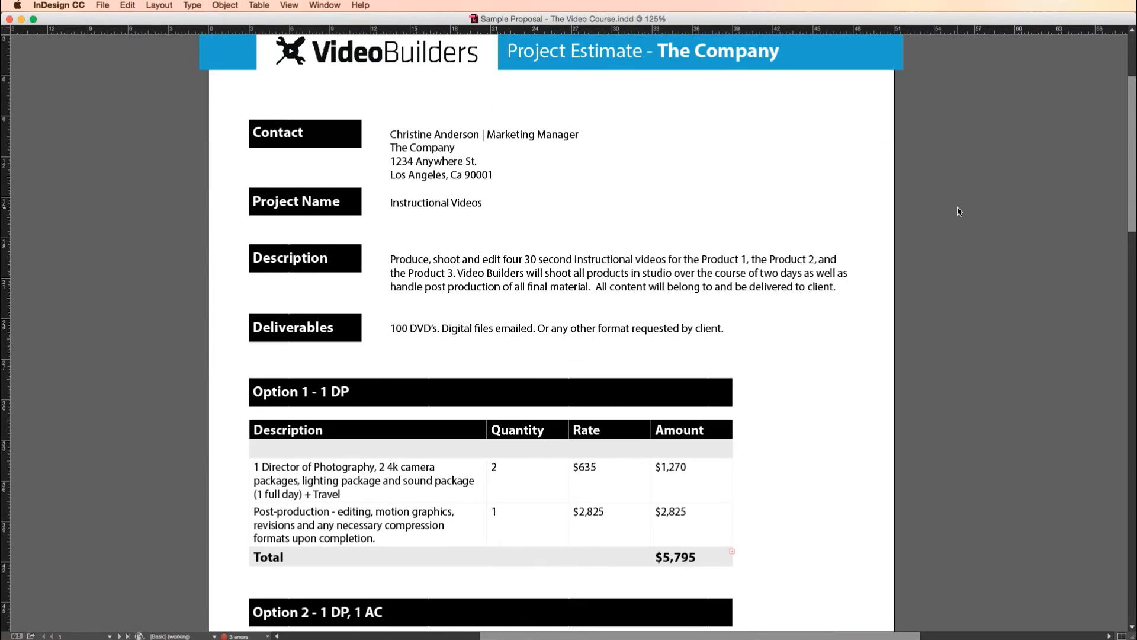
scroll("down", 3)
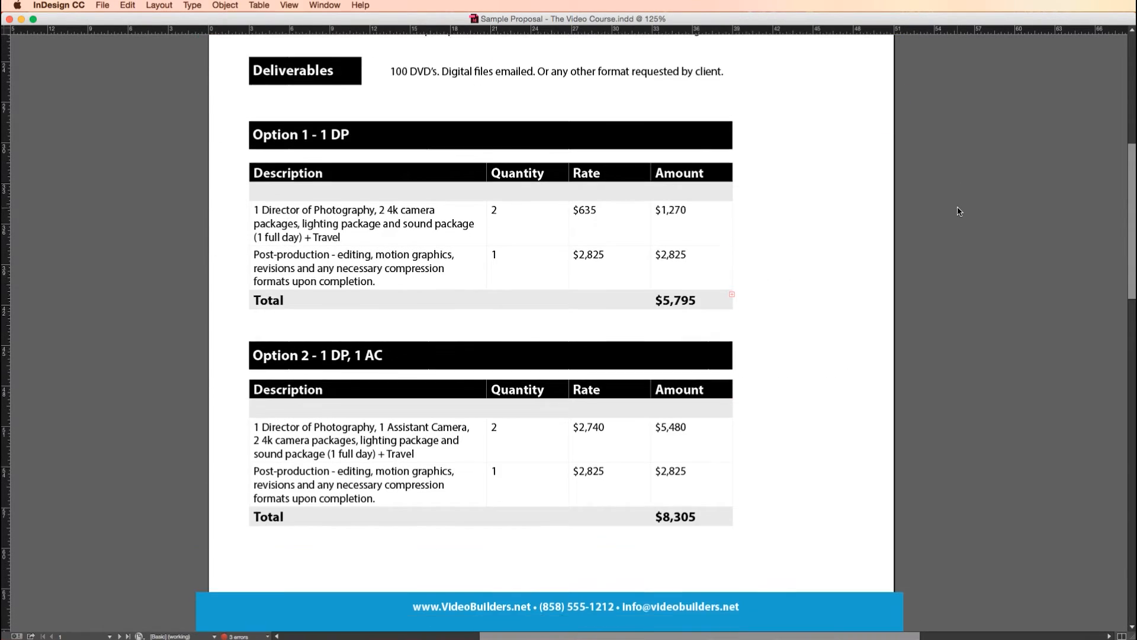
scroll("down", 3)
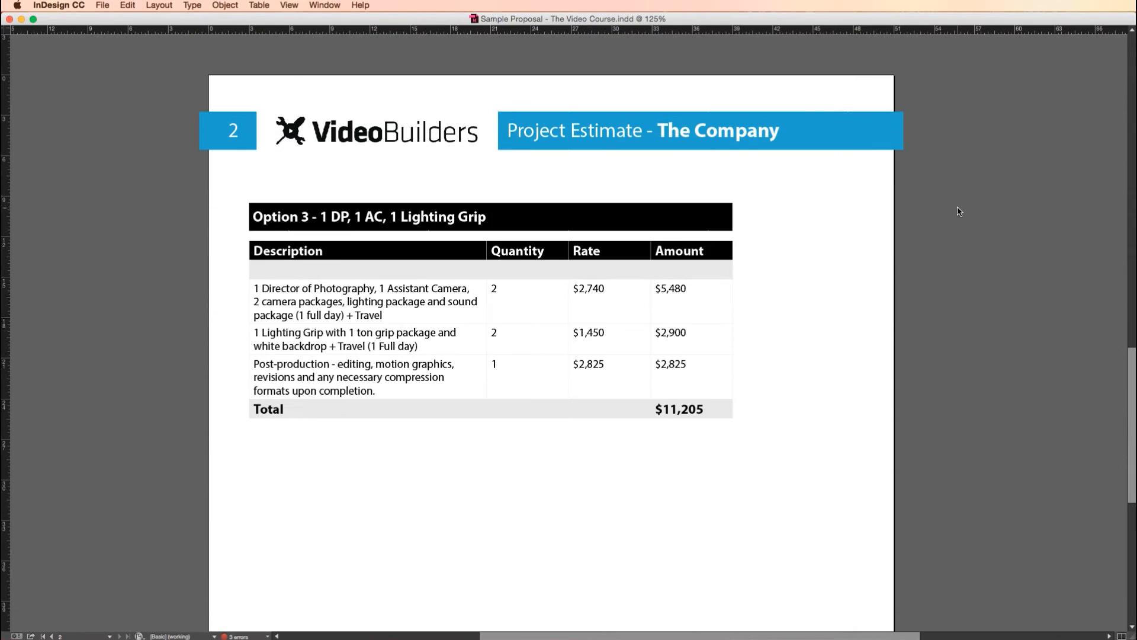
scroll("up", 3)
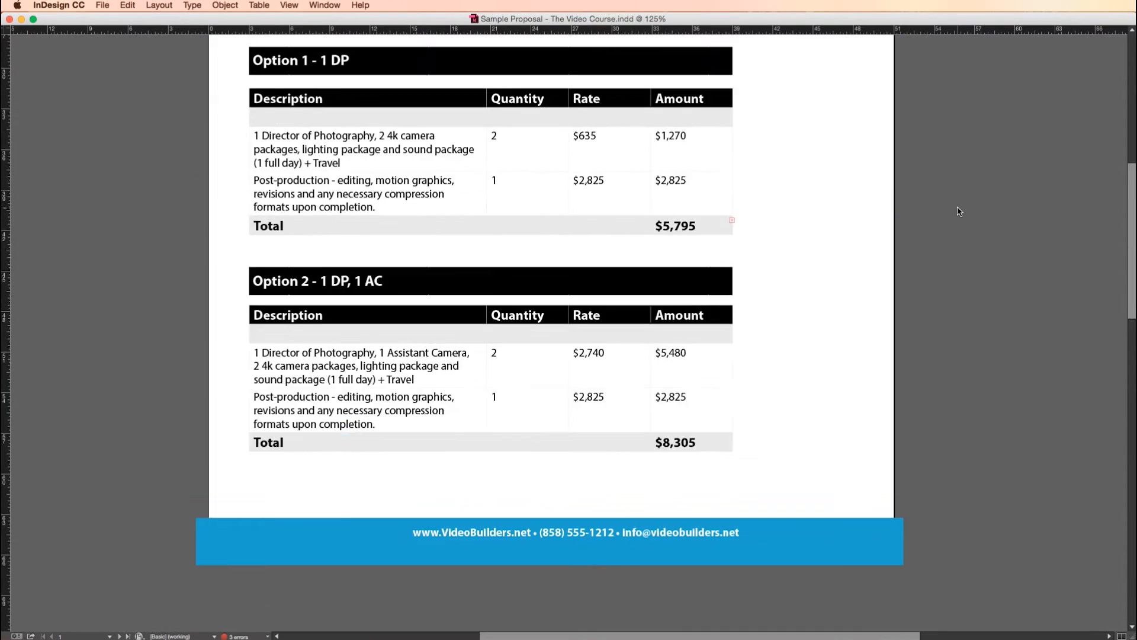
scroll("up", 3)
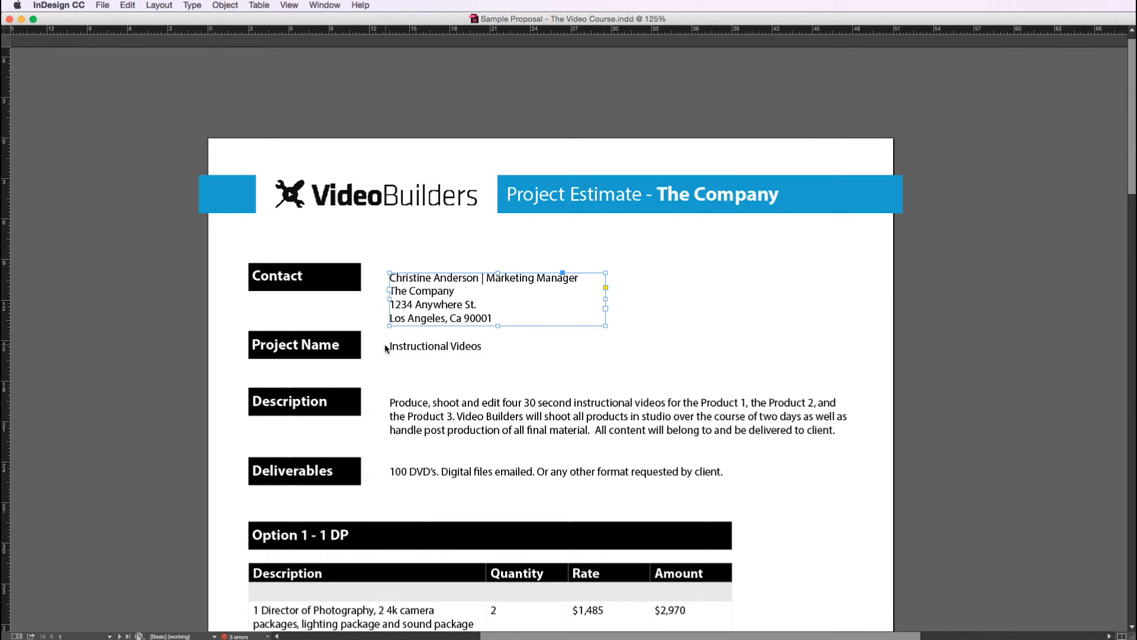
left_click(434, 346)
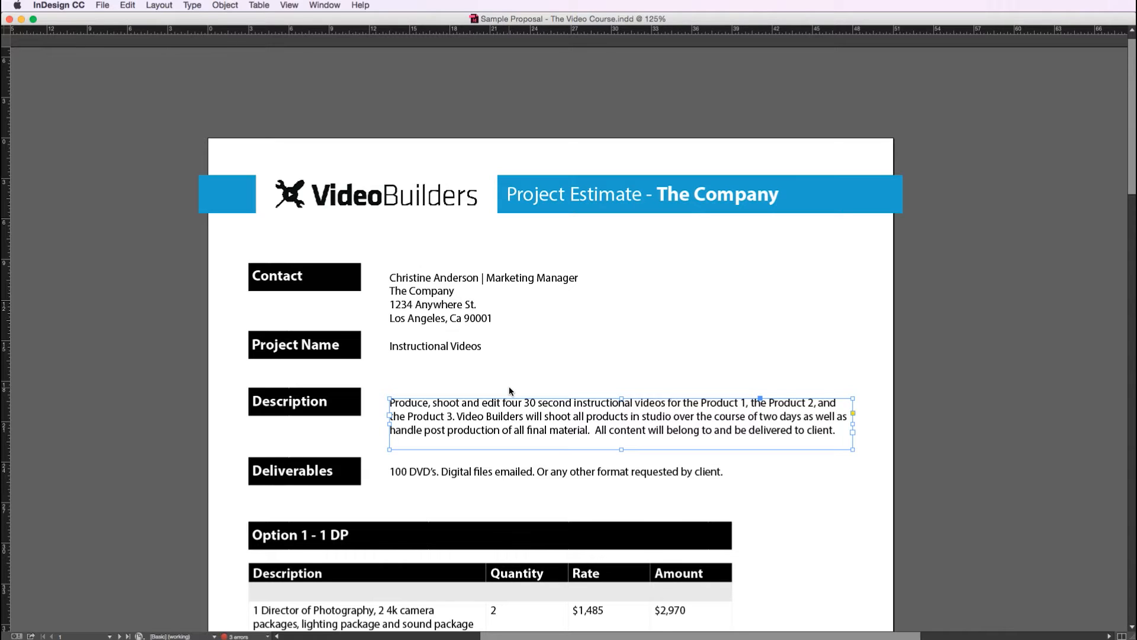
mouse_move(629, 392)
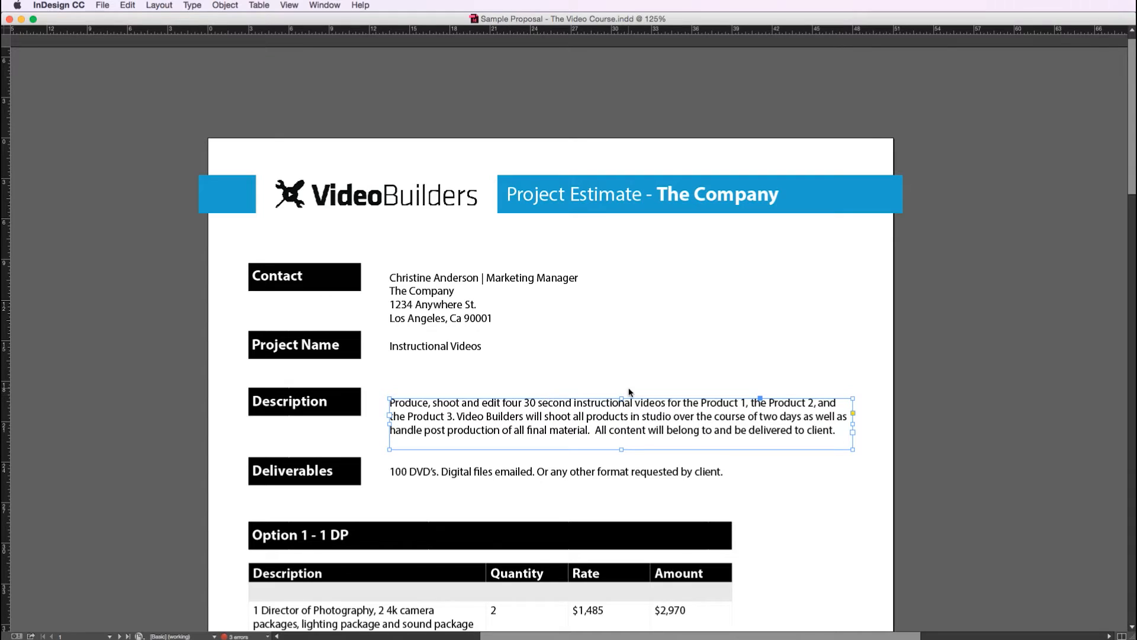
mouse_move(511, 407)
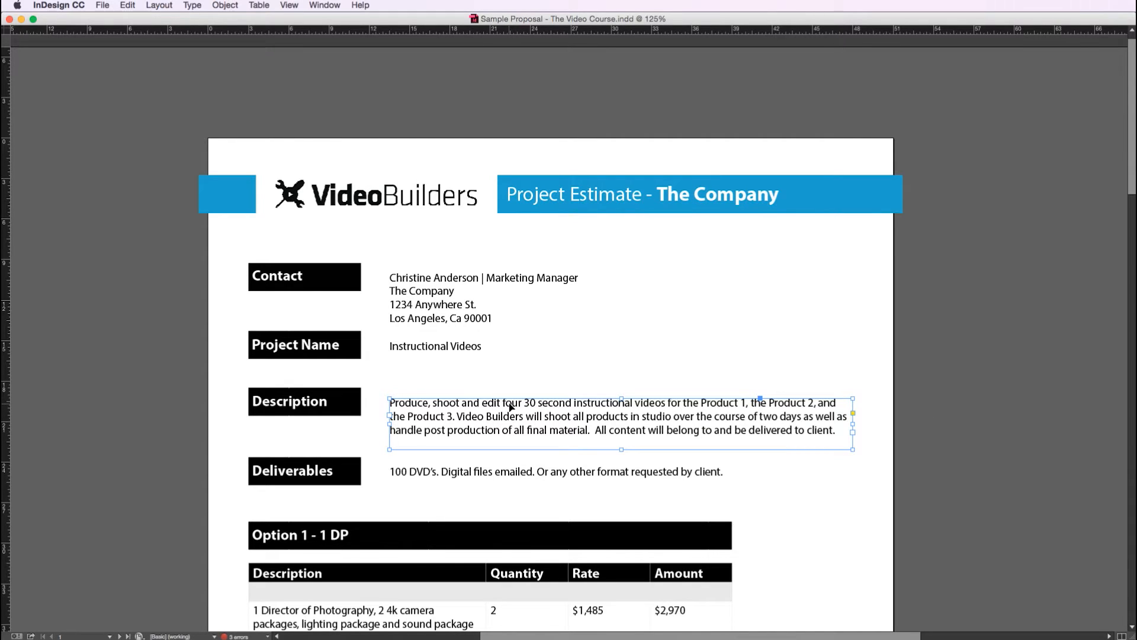
mouse_move(548, 424)
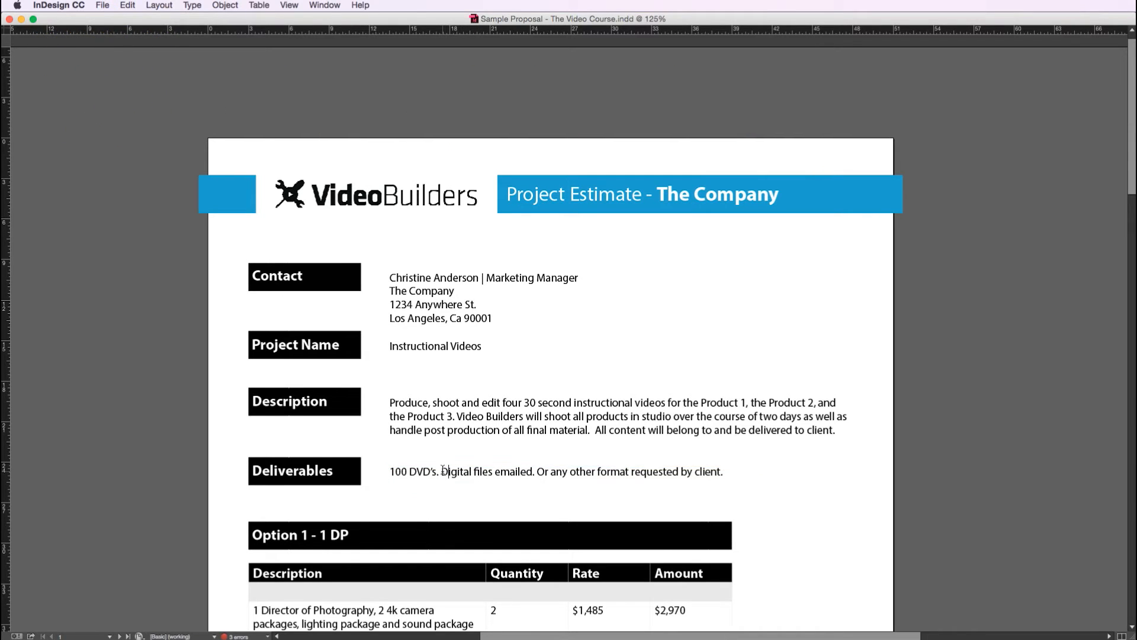
mouse_move(570, 501)
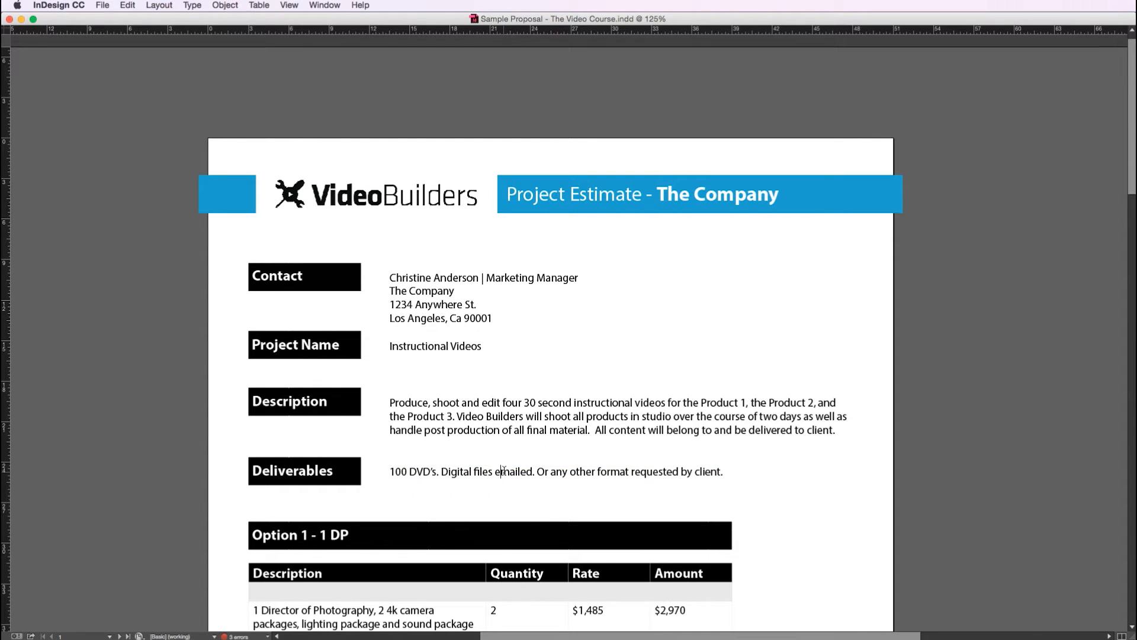
scroll("down", 3)
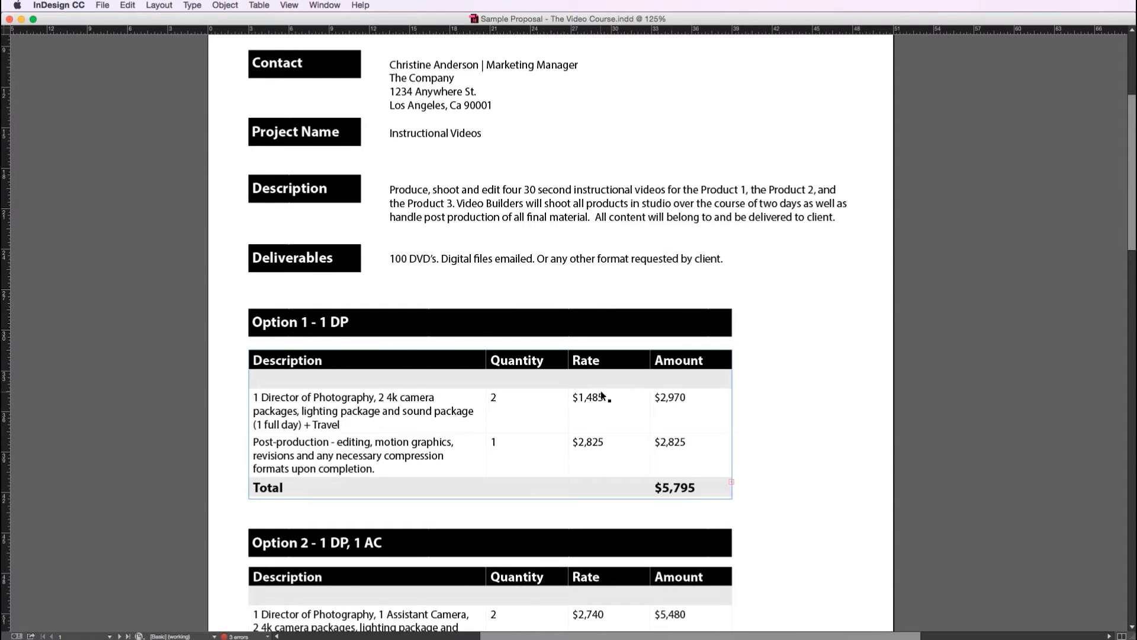
scroll("down", 3)
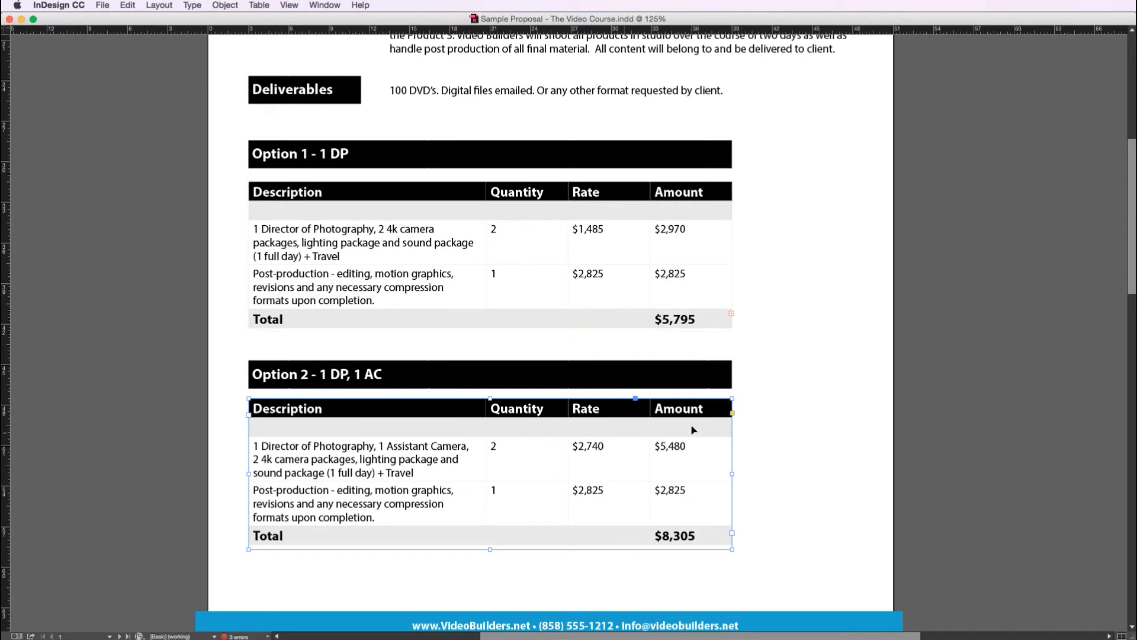
scroll("down", 3)
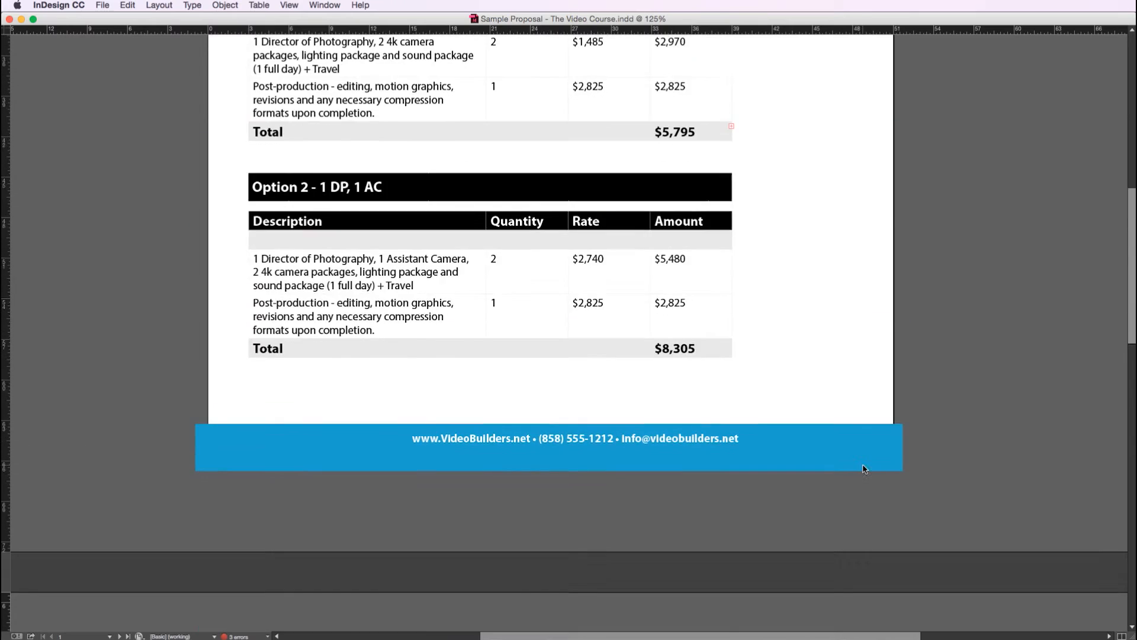
scroll("up", 3)
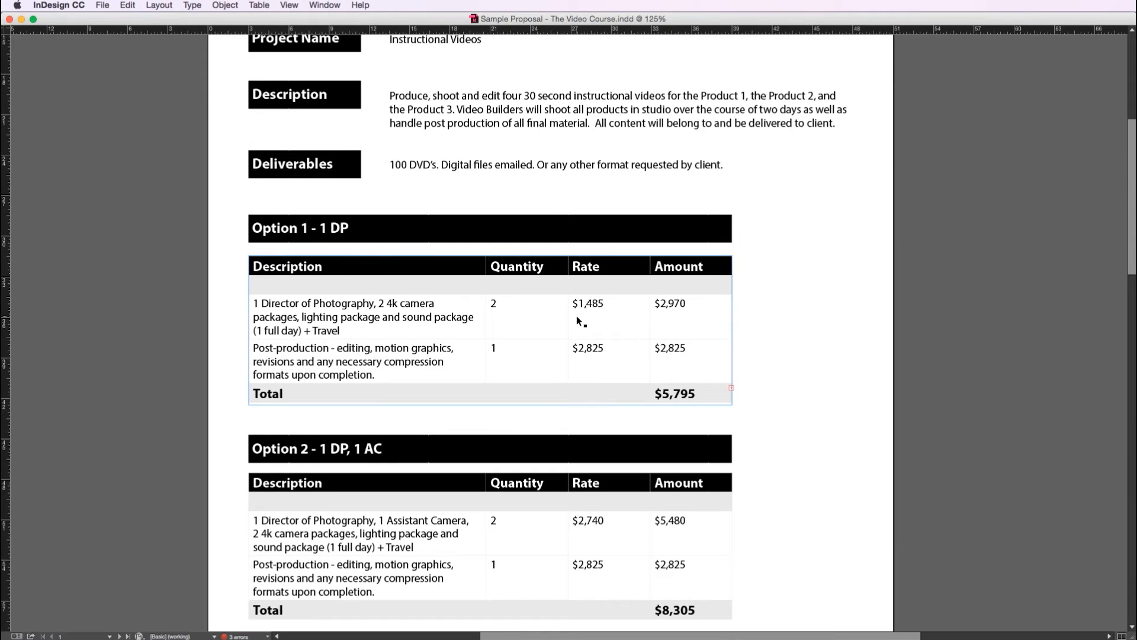
mouse_move(540, 310)
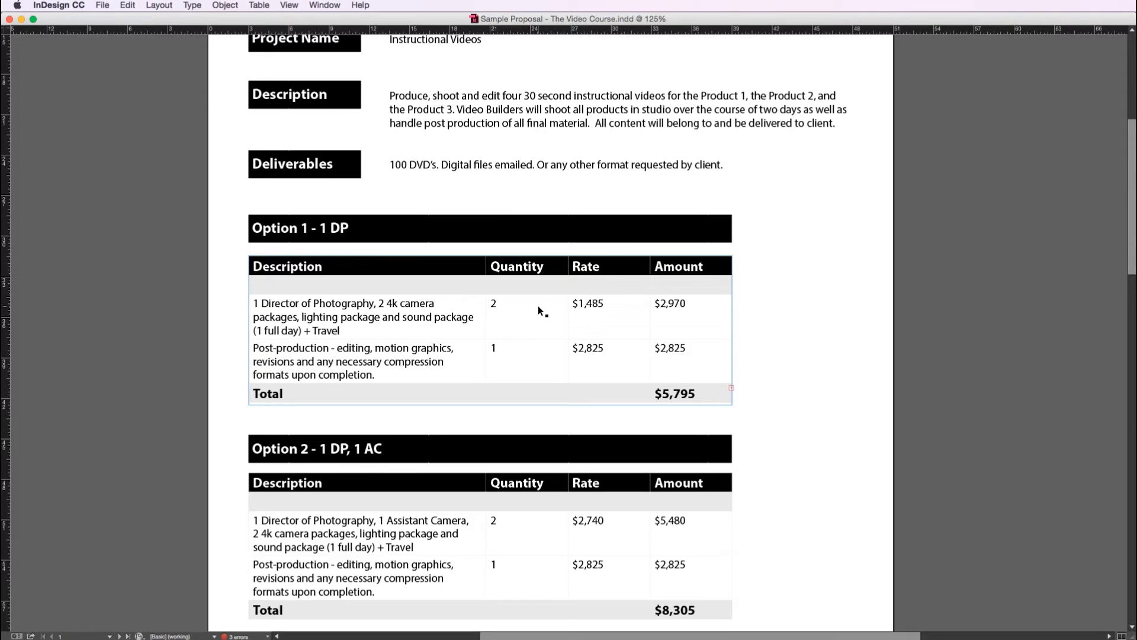
mouse_move(413, 326)
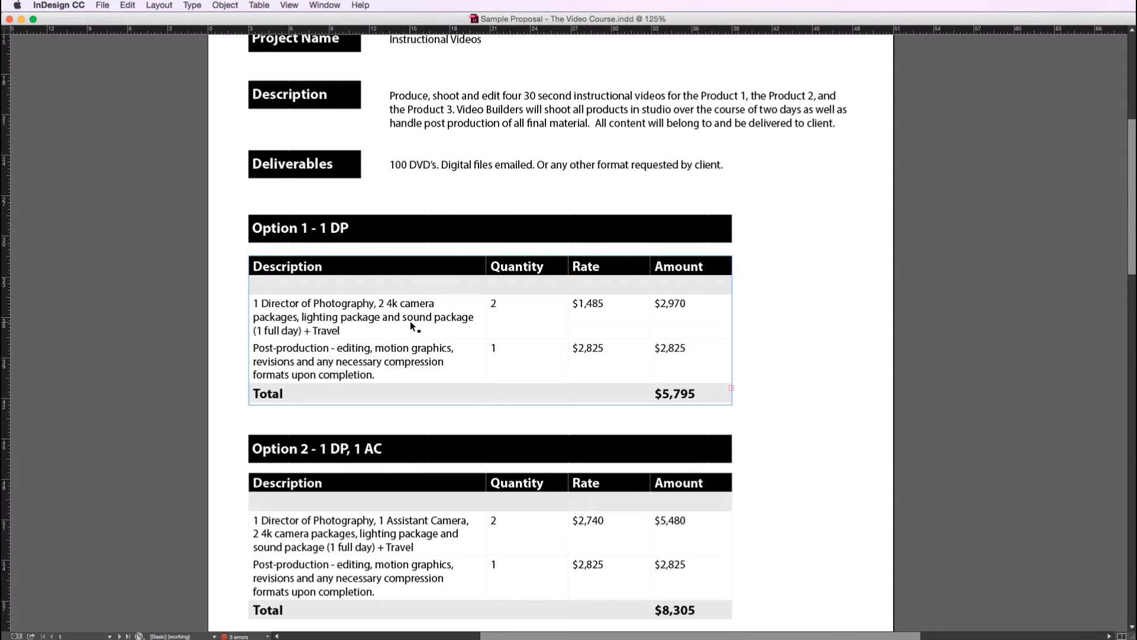
scroll("down", 3)
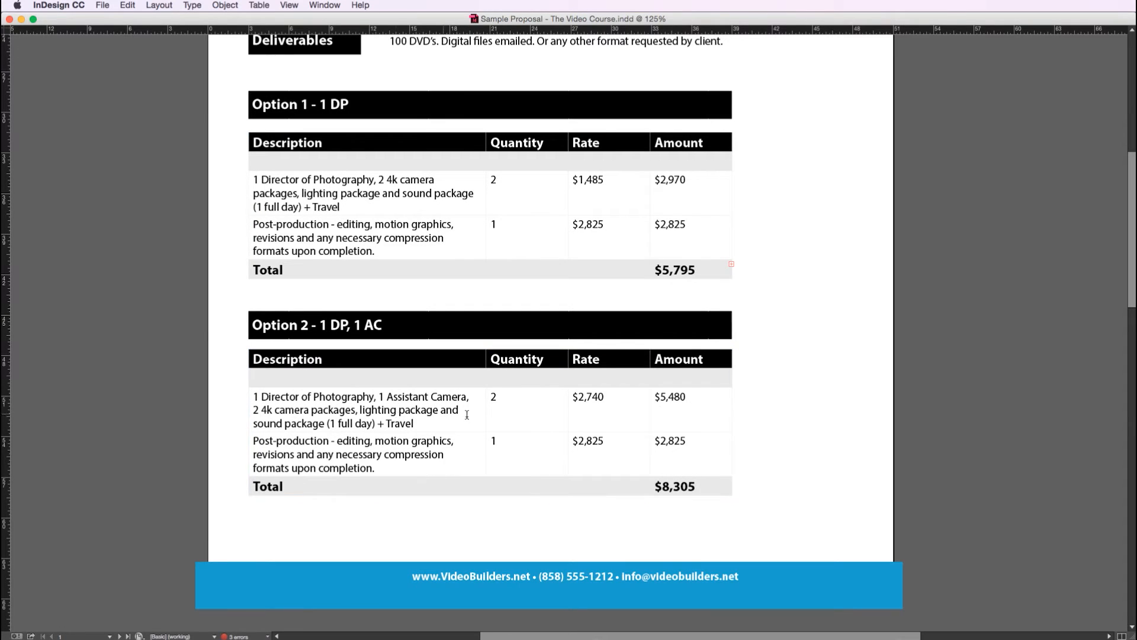
scroll("down", 3)
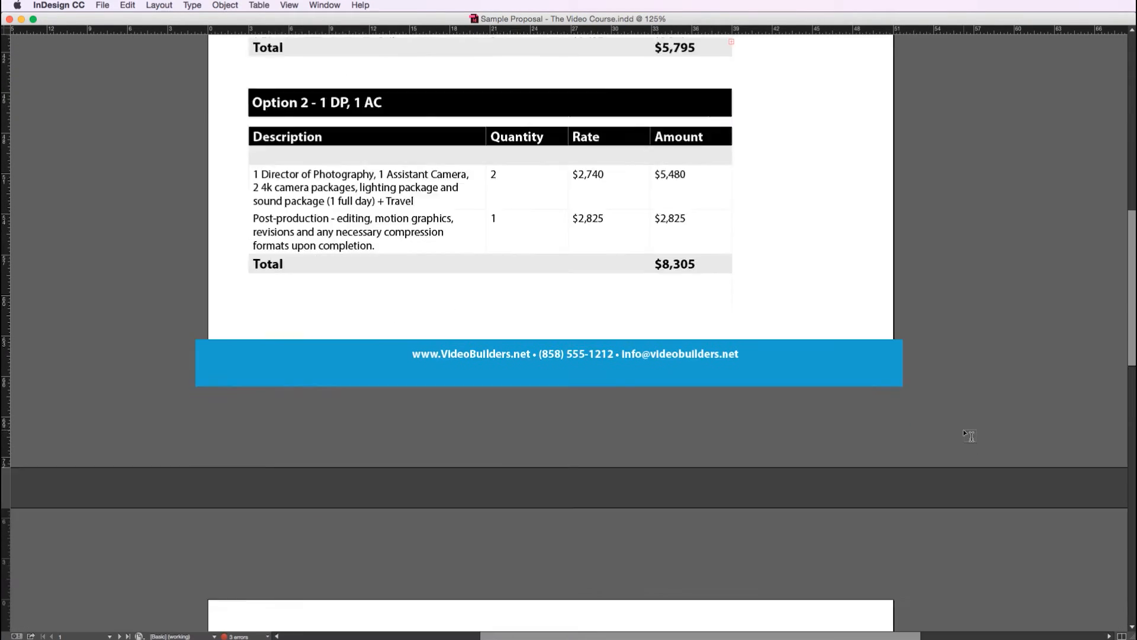
scroll("down", 3)
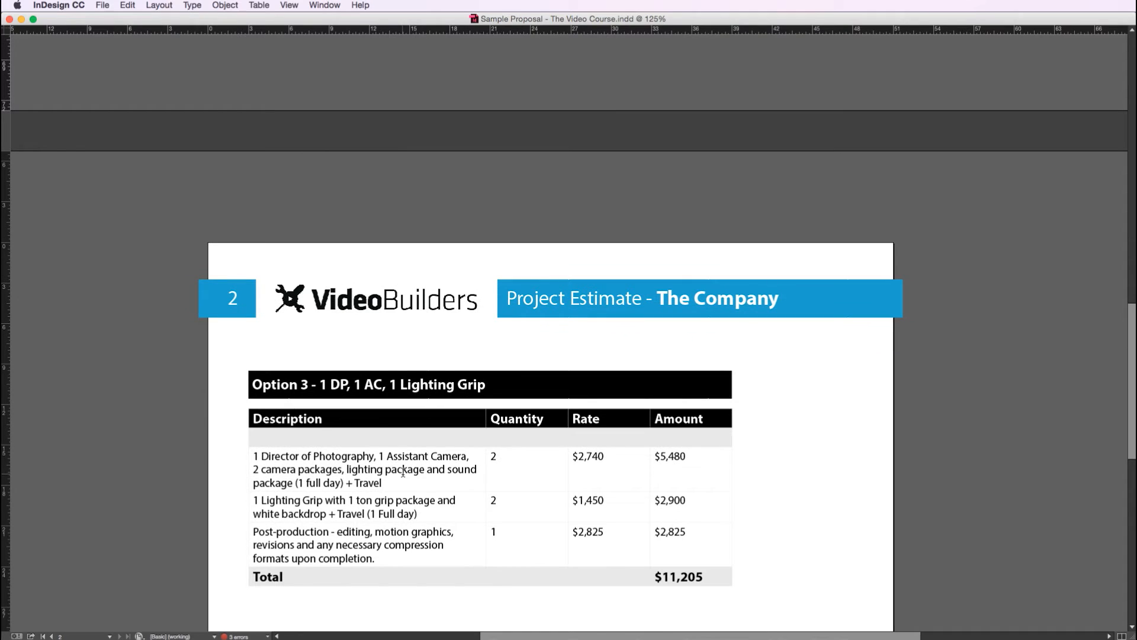
scroll("up", 3)
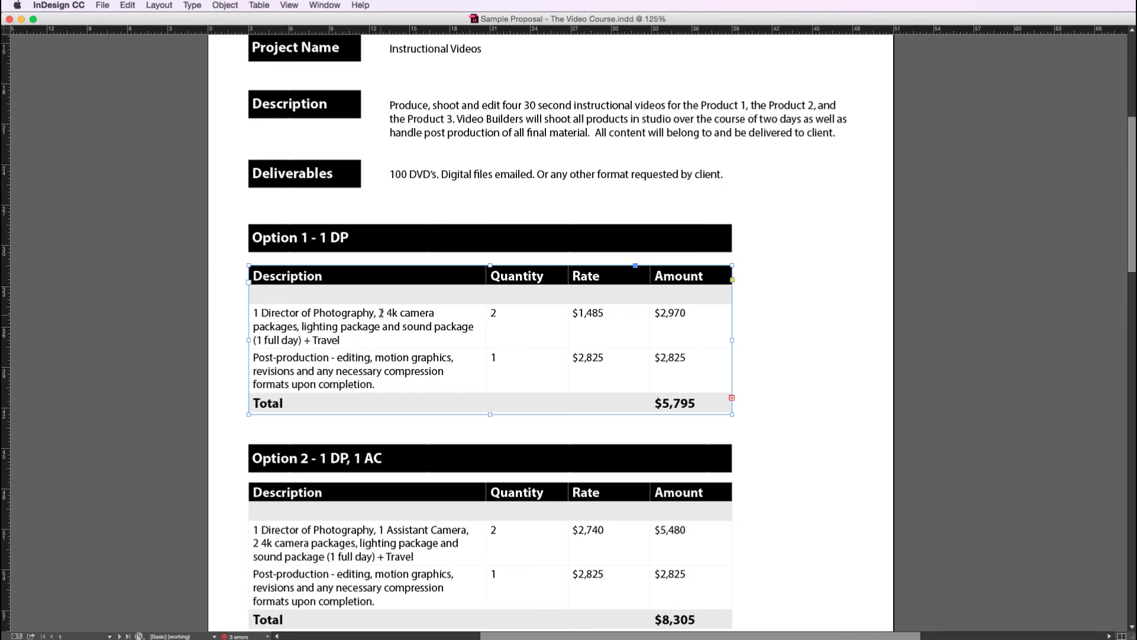
double_click(341, 313)
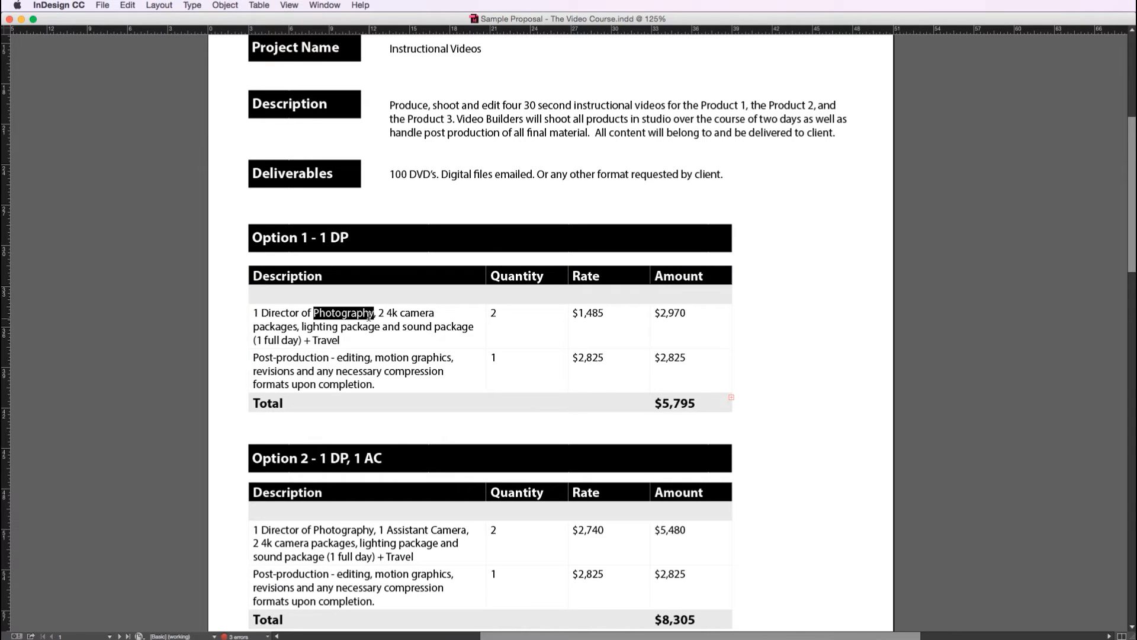
triple_click(362, 313)
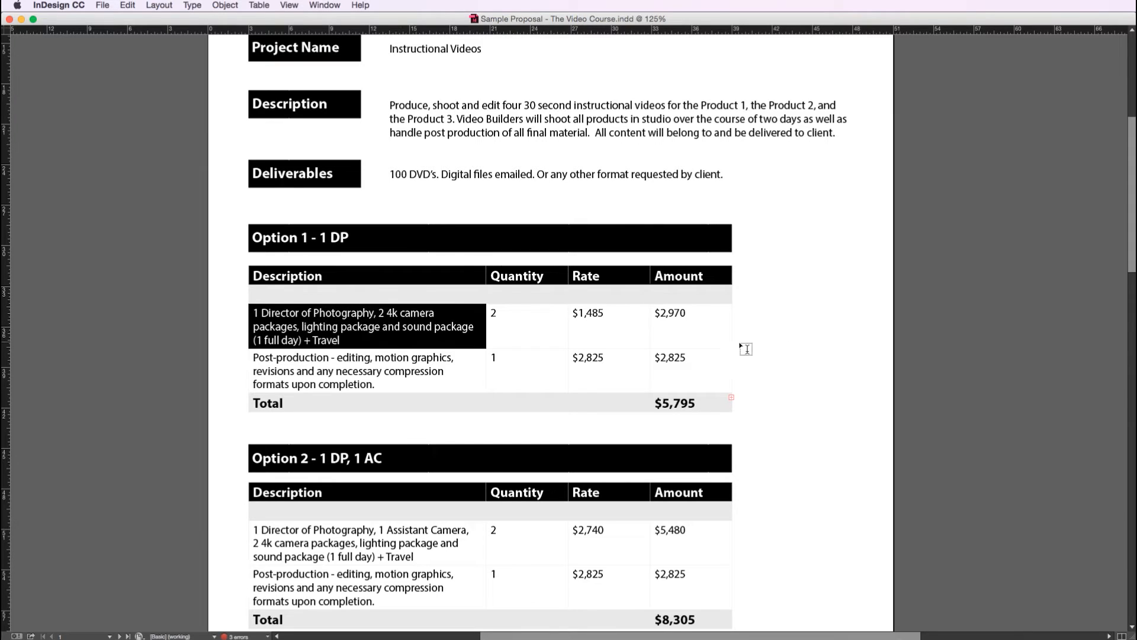
left_click(385, 313)
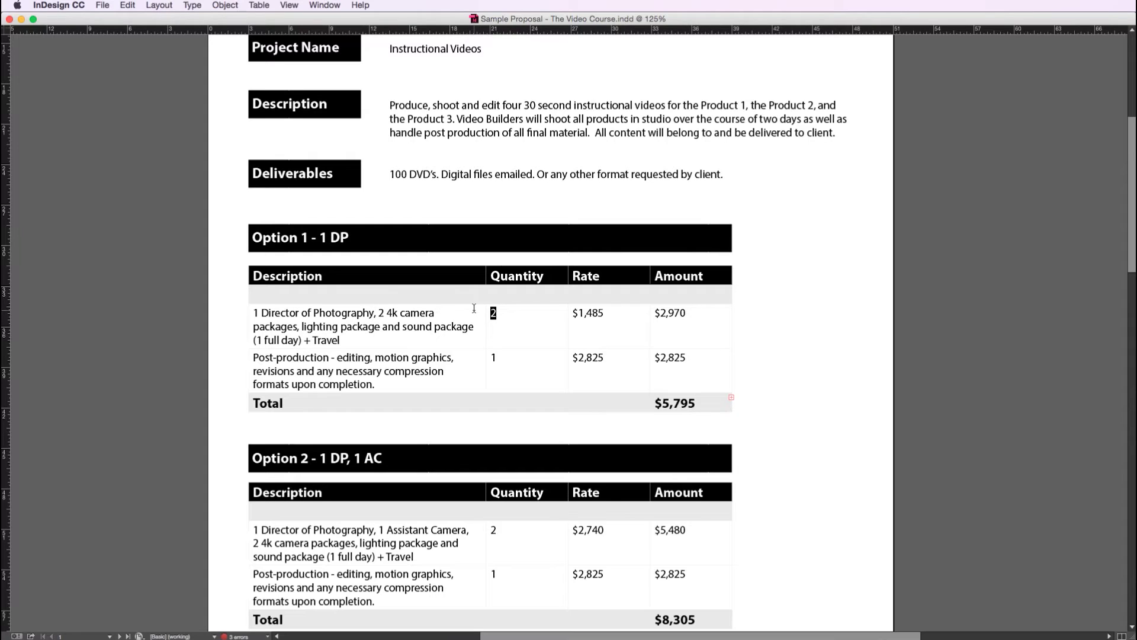
double_click(588, 313)
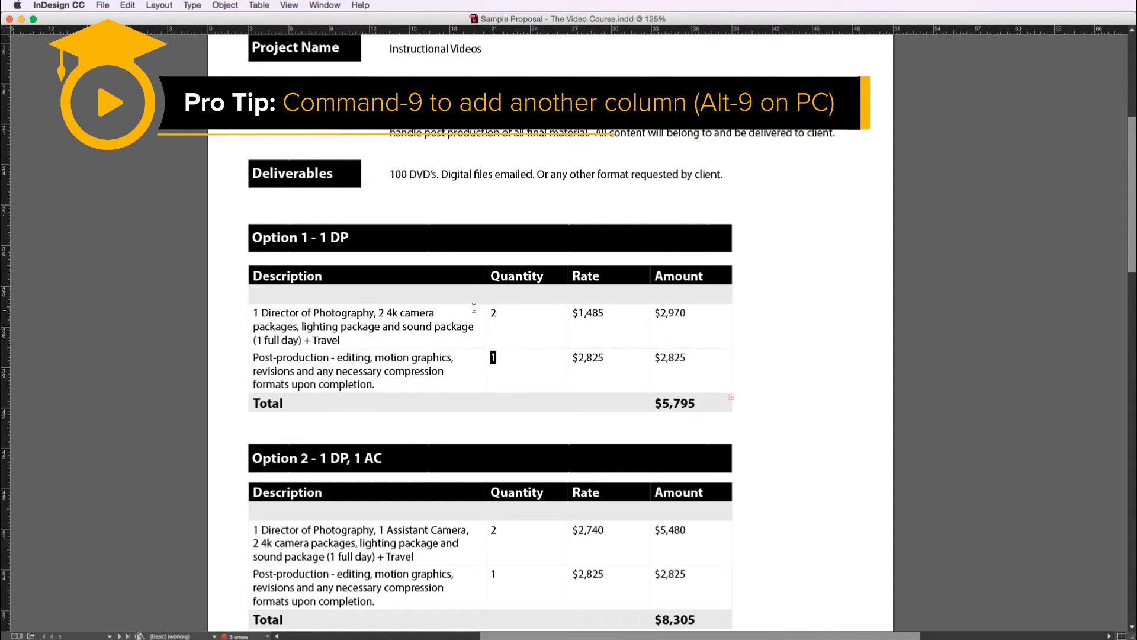
double_click(588, 357)
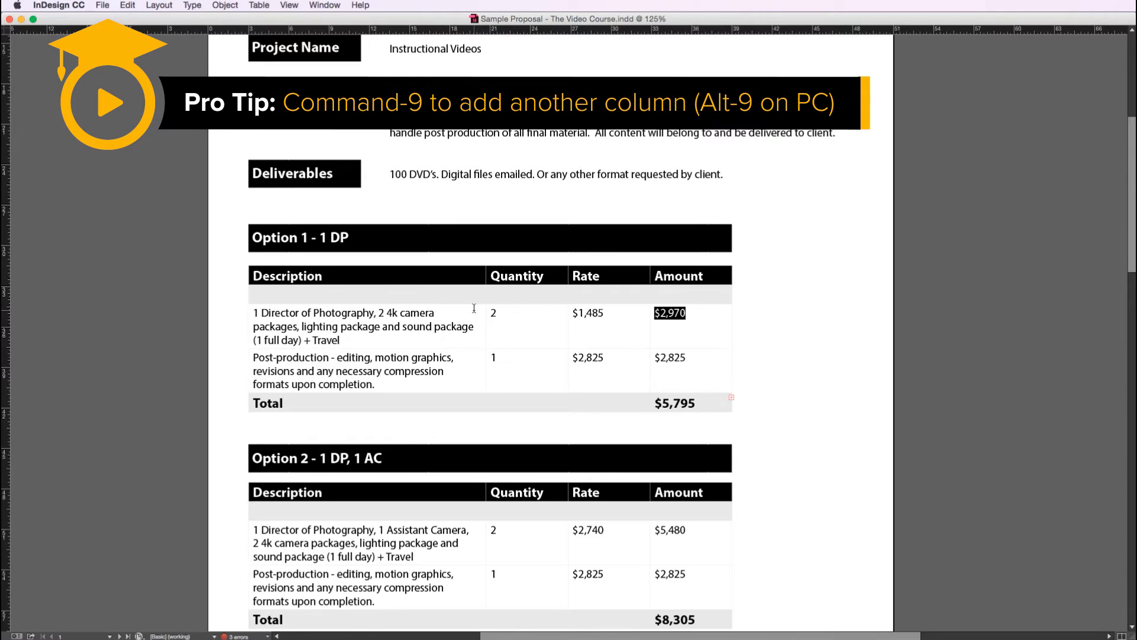
left_click(675, 337)
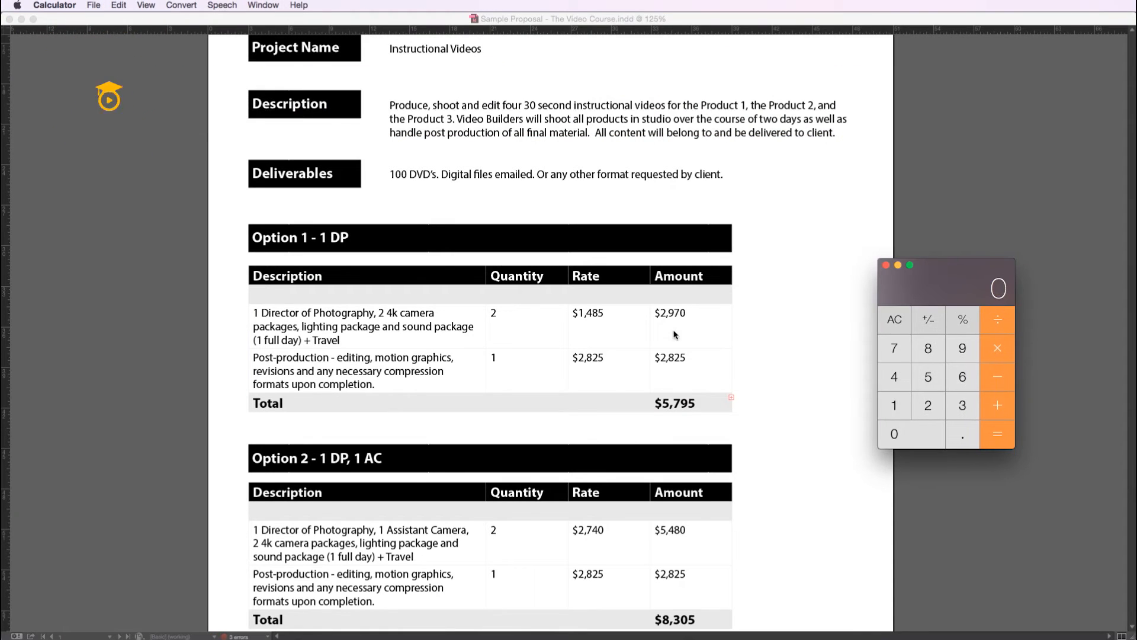
mouse_move(979, 313)
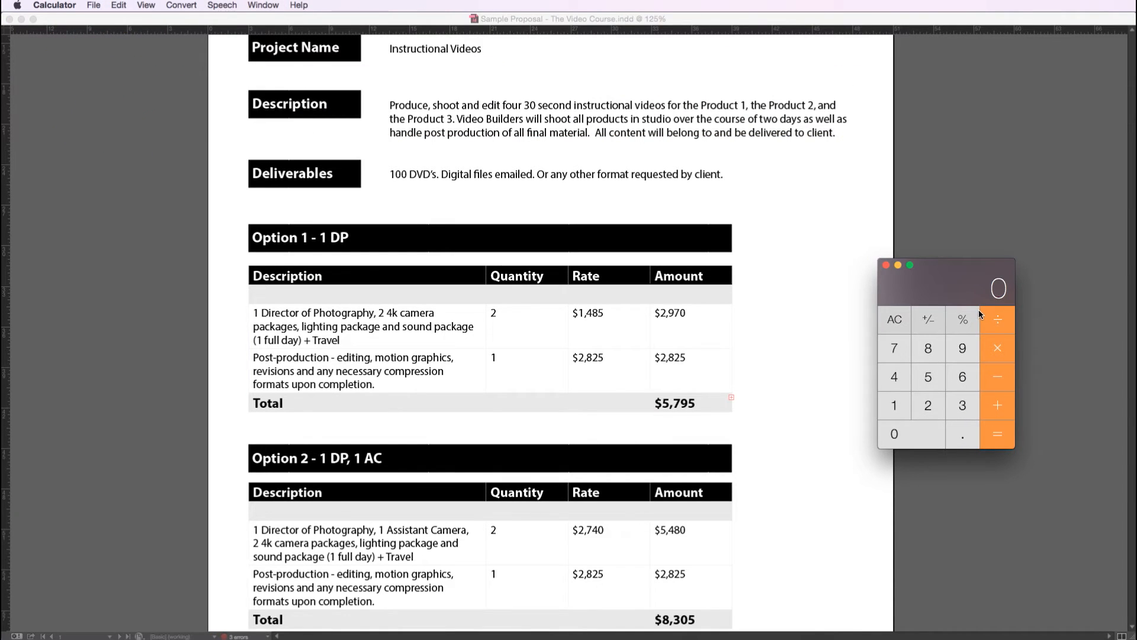
mouse_move(664, 358)
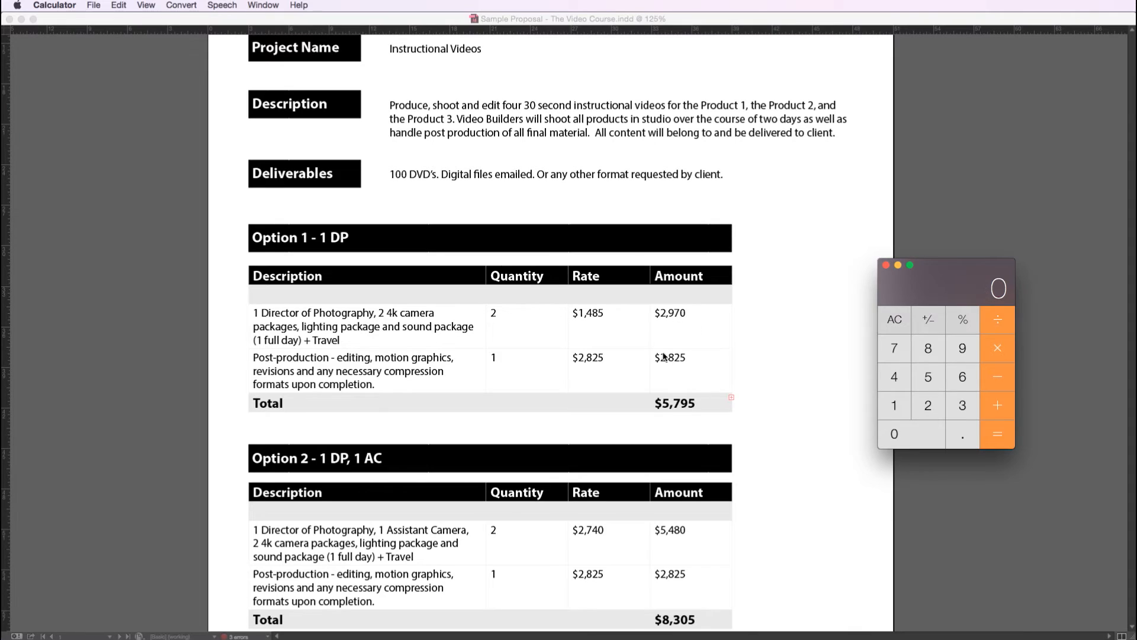
mouse_move(669, 363)
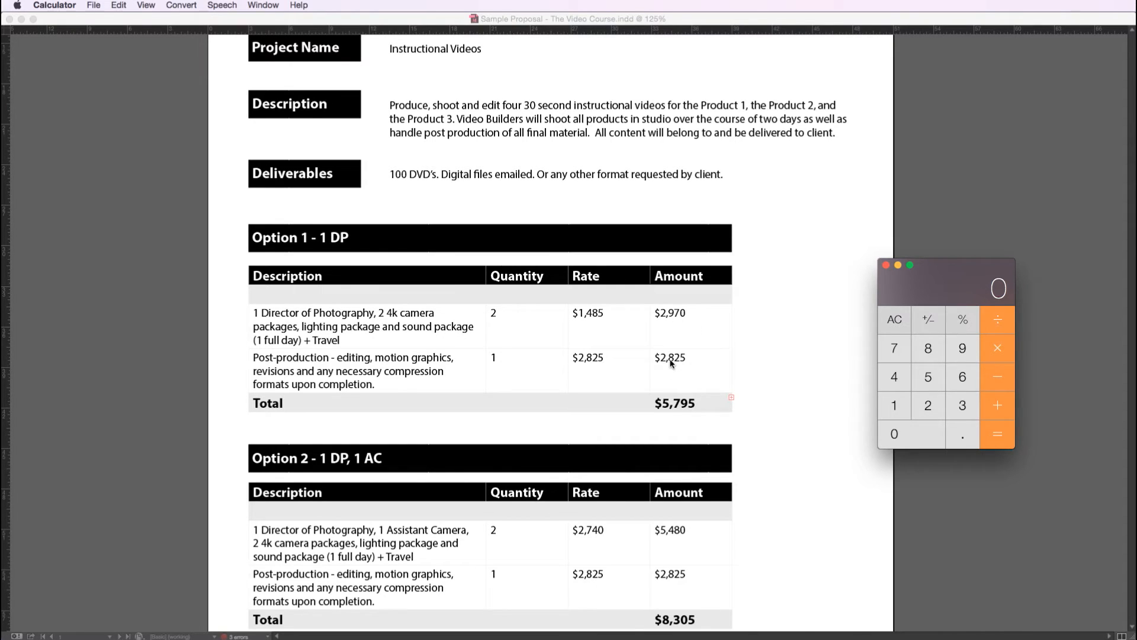
mouse_move(682, 412)
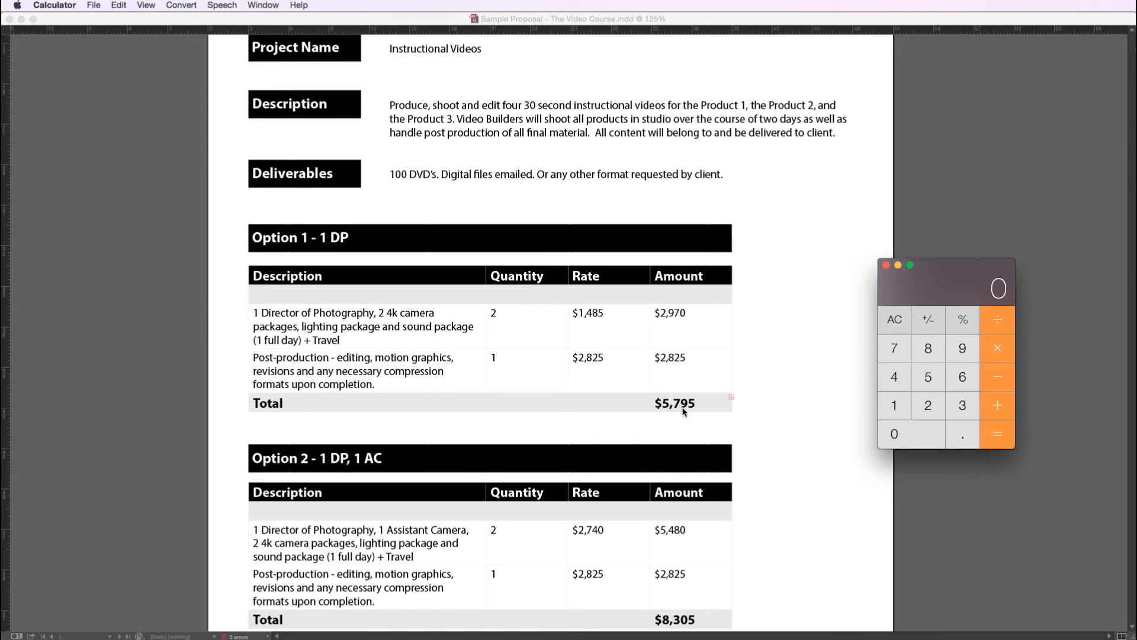
mouse_move(668, 412)
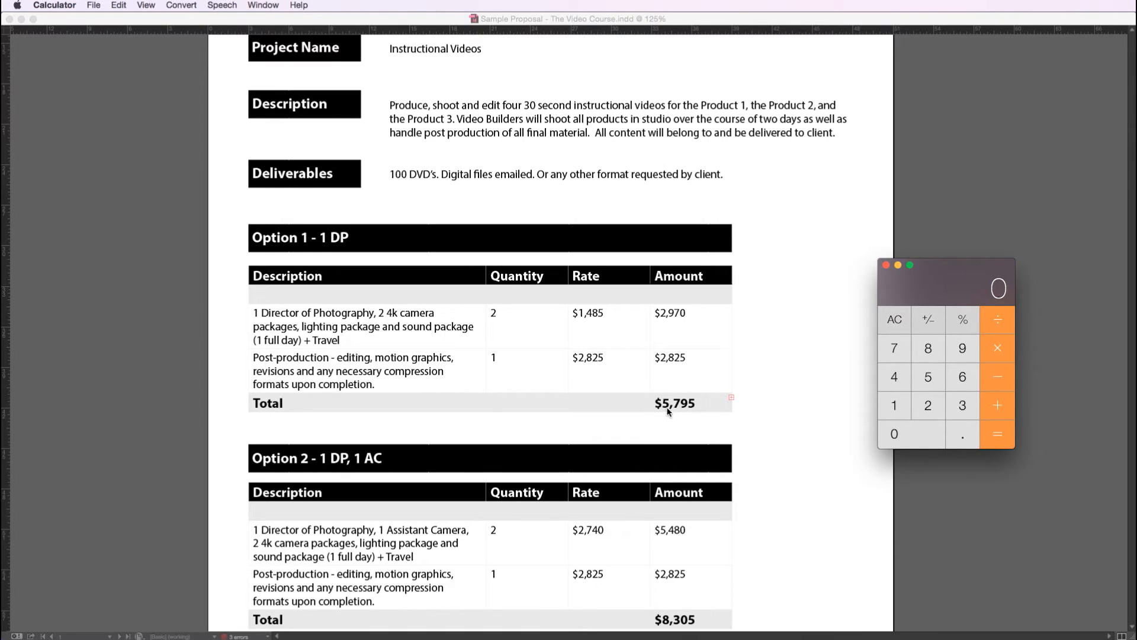
mouse_move(686, 407)
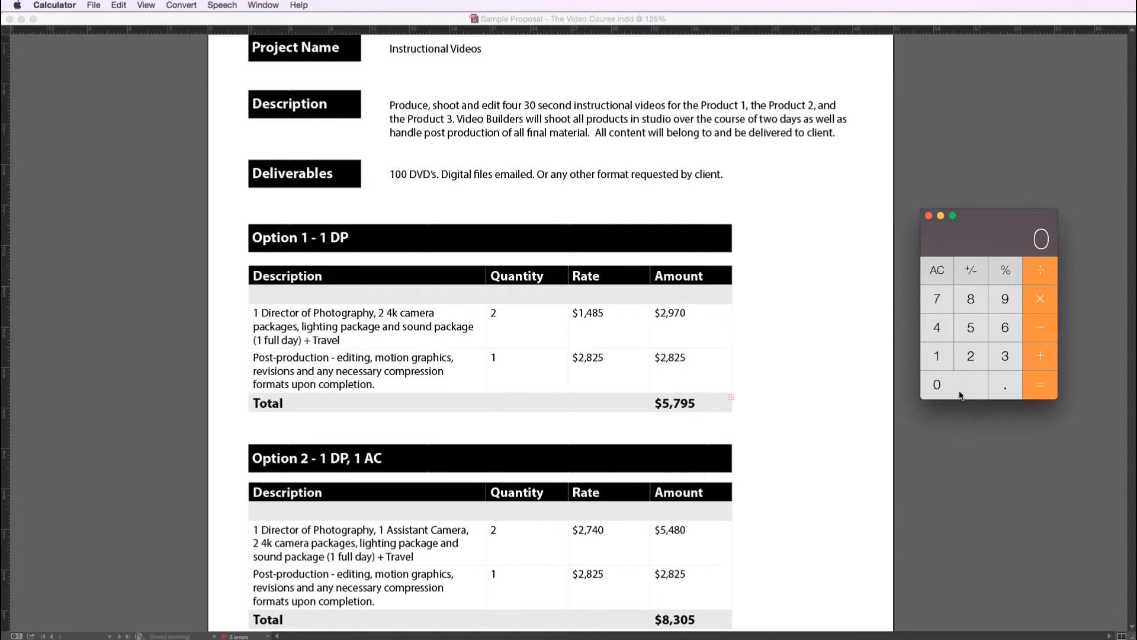
Step: Scroll down through the estimate with Calculator open beside it
scroll("down", 3)
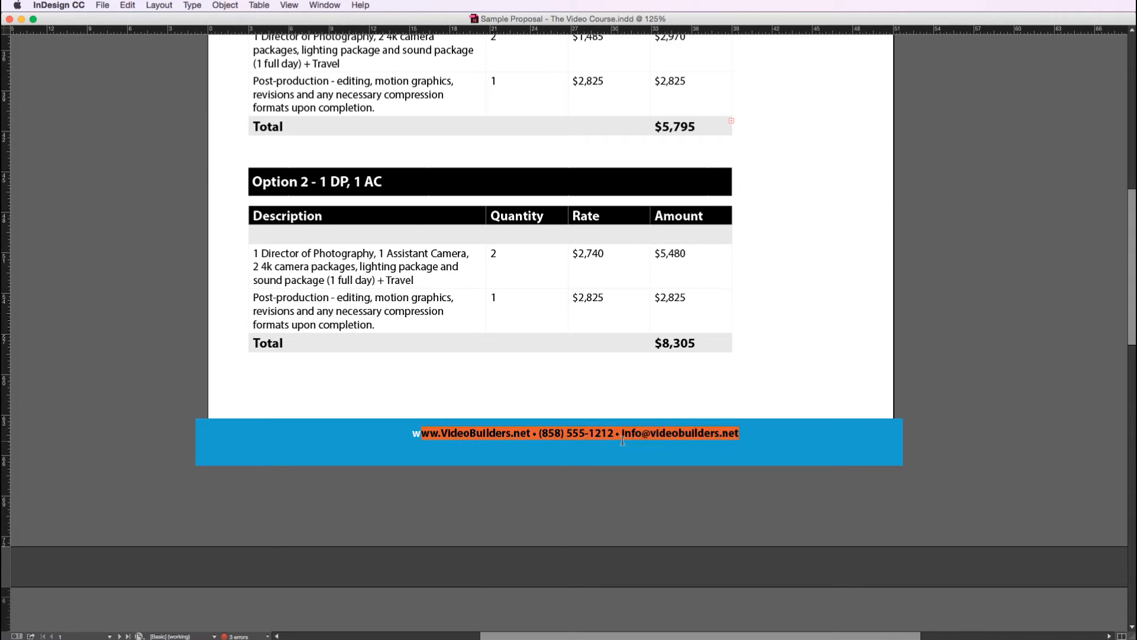
mouse_move(802, 424)
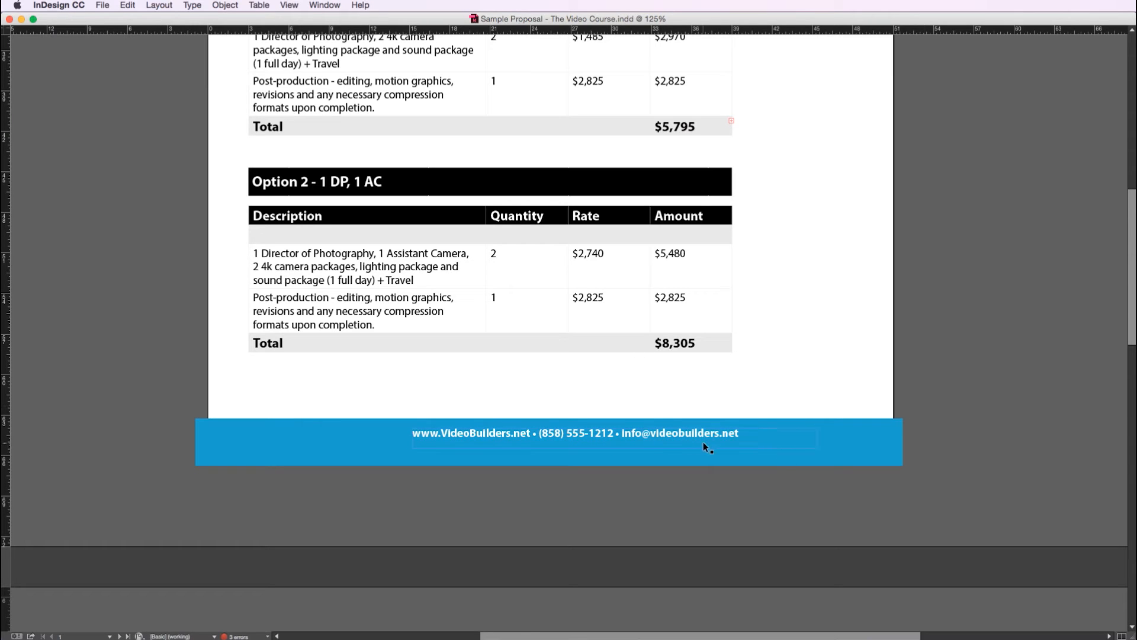
scroll("up", 3)
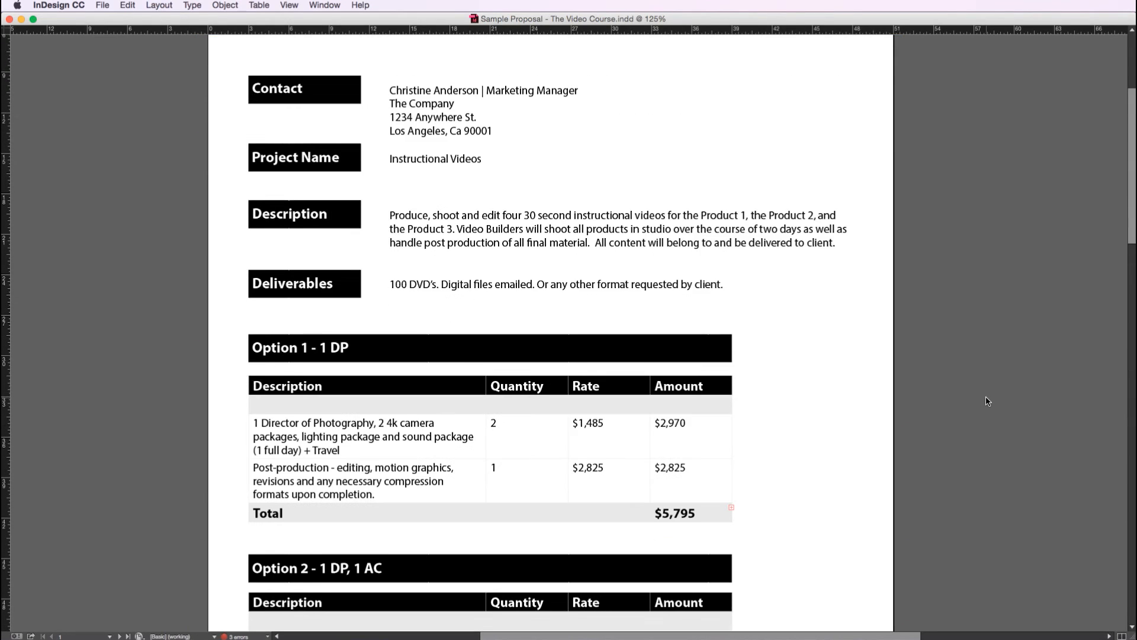
Step: Replace the Director of Photography rate with 800 and its amount with 1,600
scroll("down", 3)
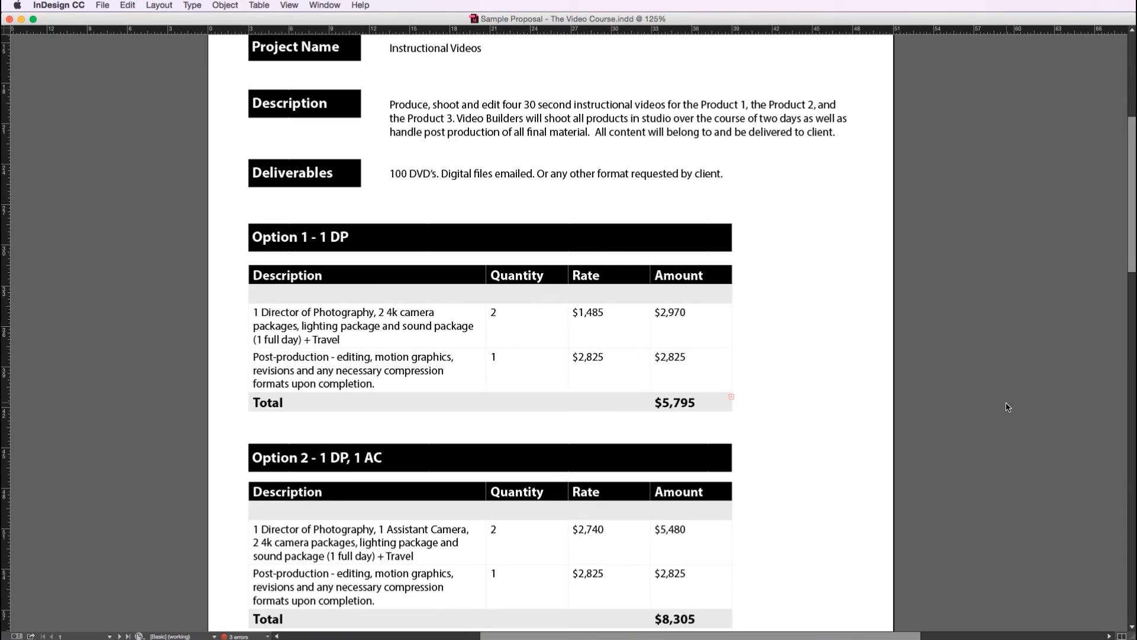
mouse_move(989, 397)
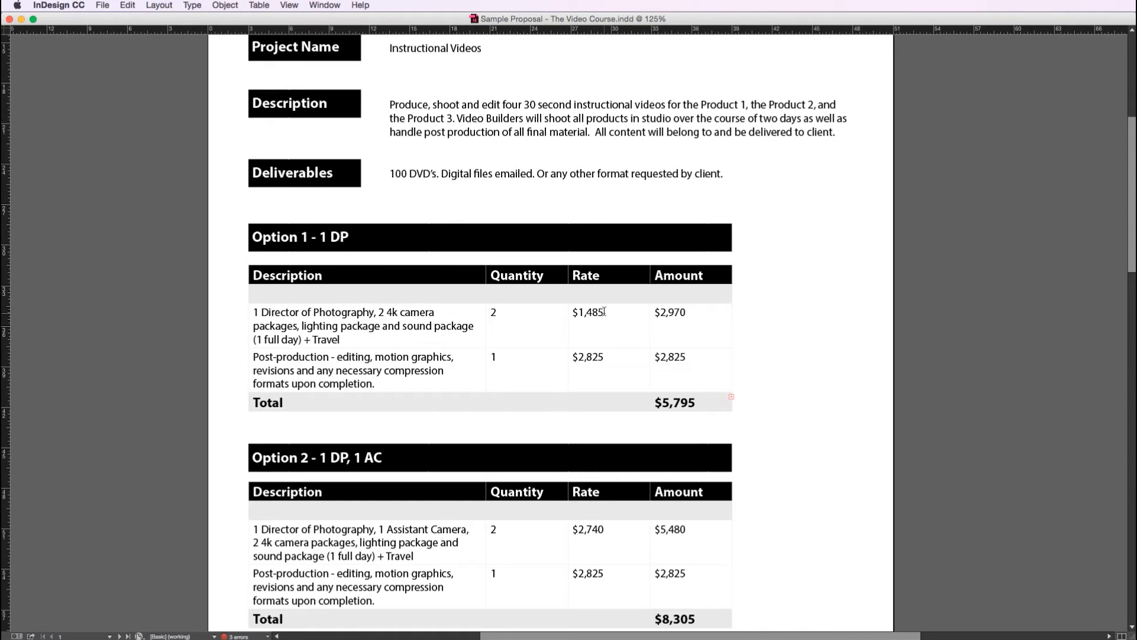
double_click(588, 312)
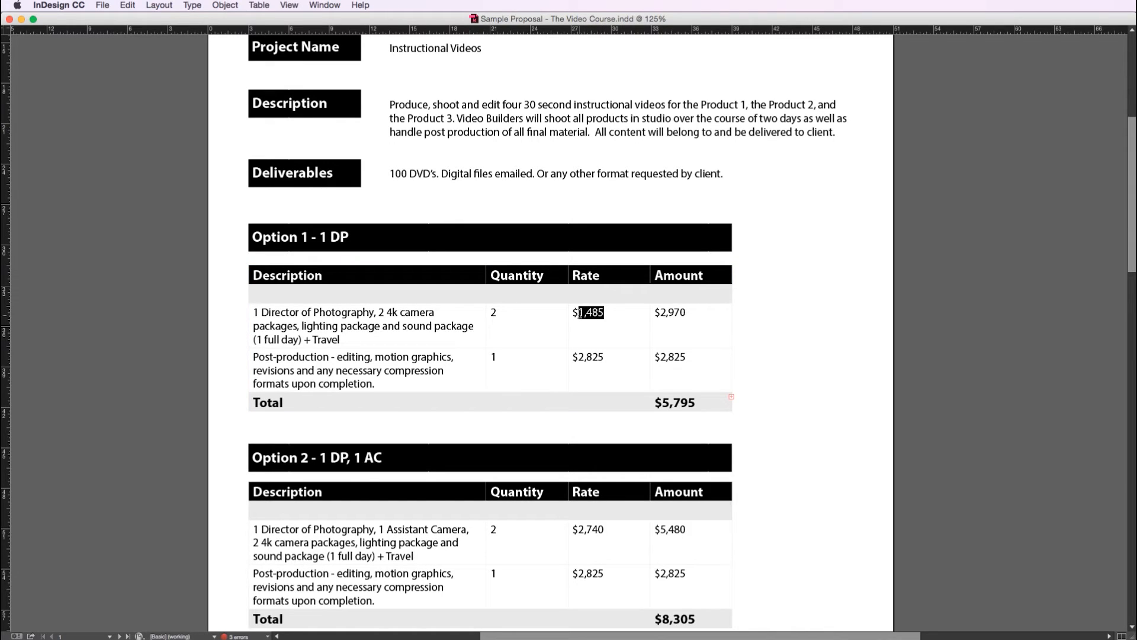
type("800")
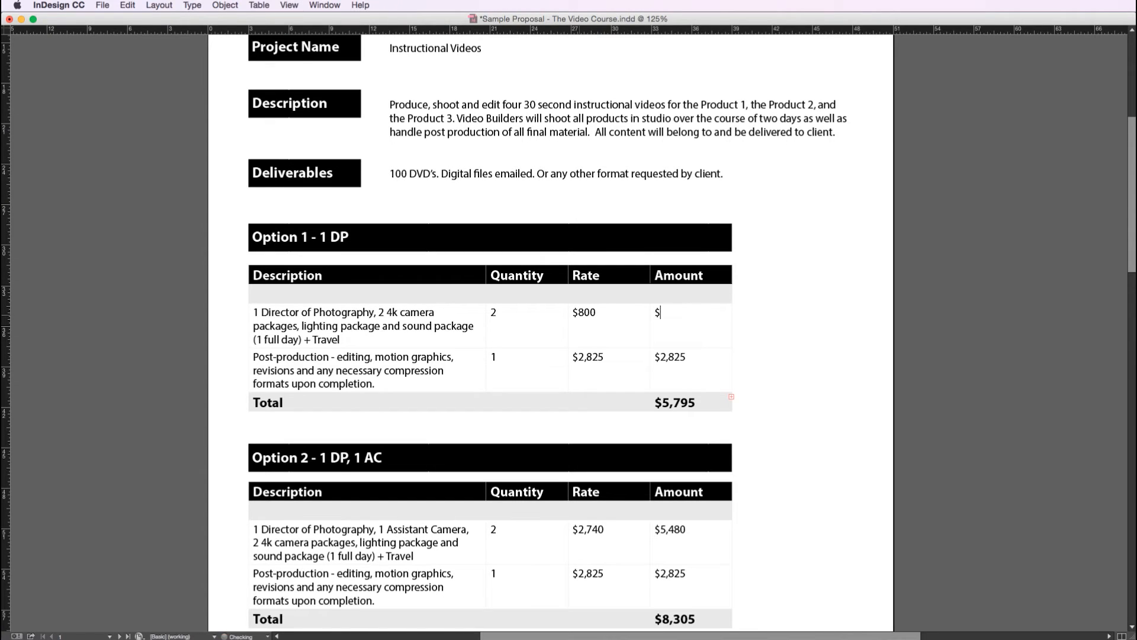
type("1,600")
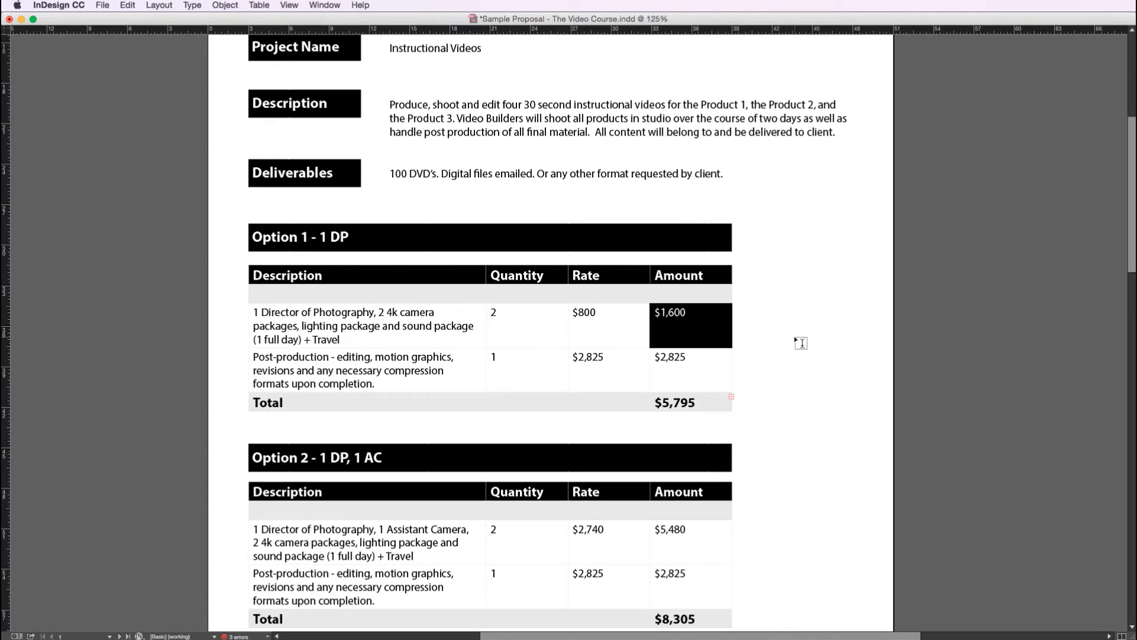
left_click(795, 341)
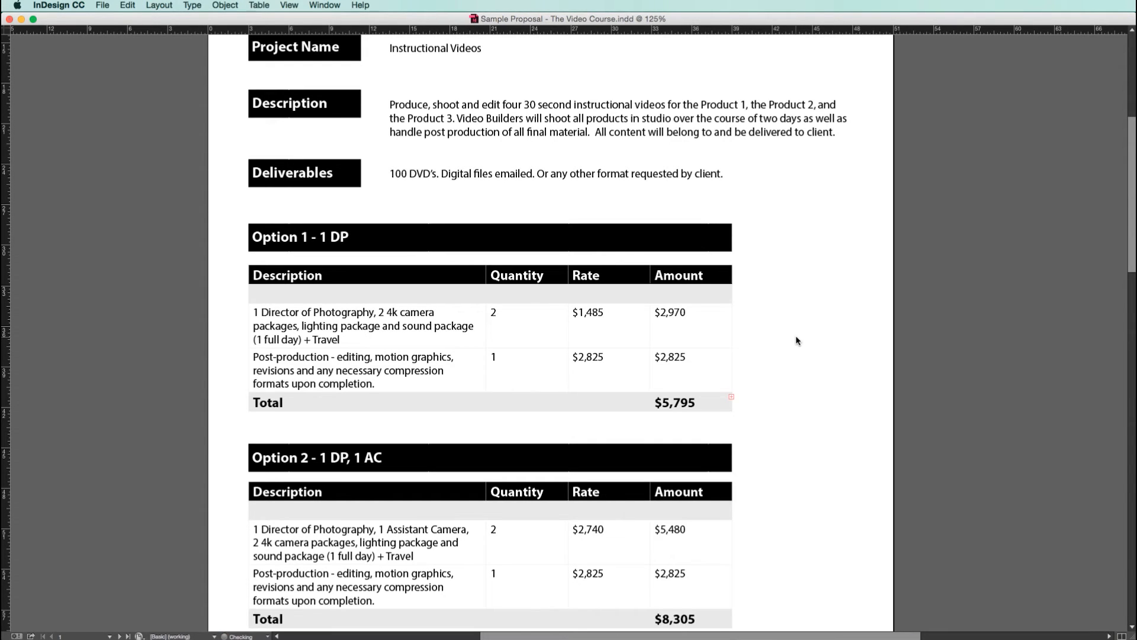
mouse_move(781, 336)
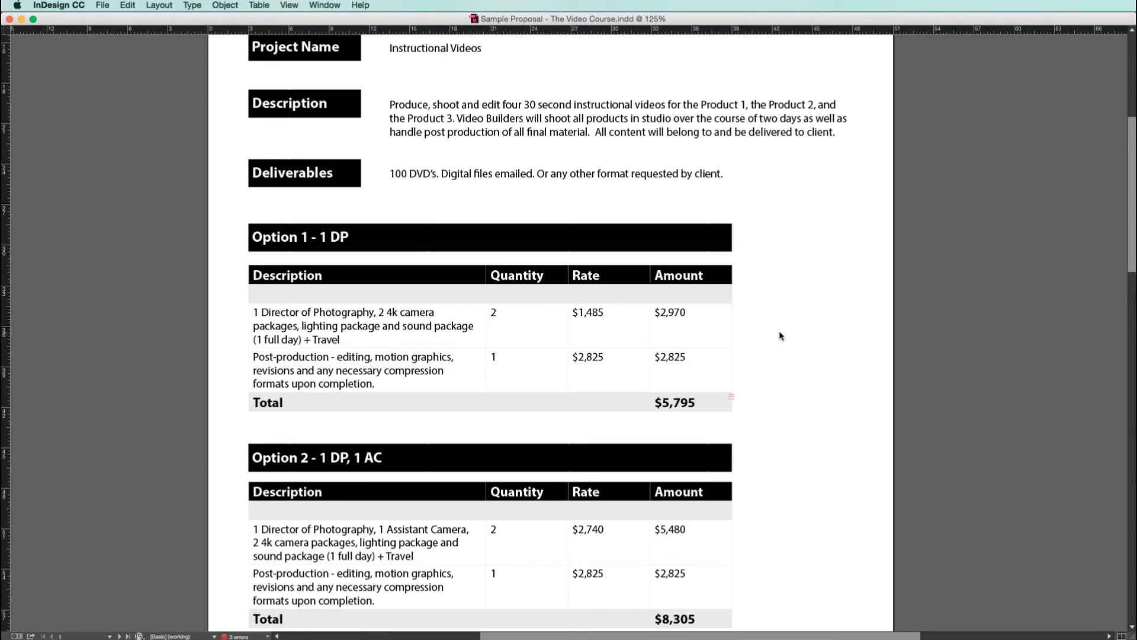
mouse_move(731, 340)
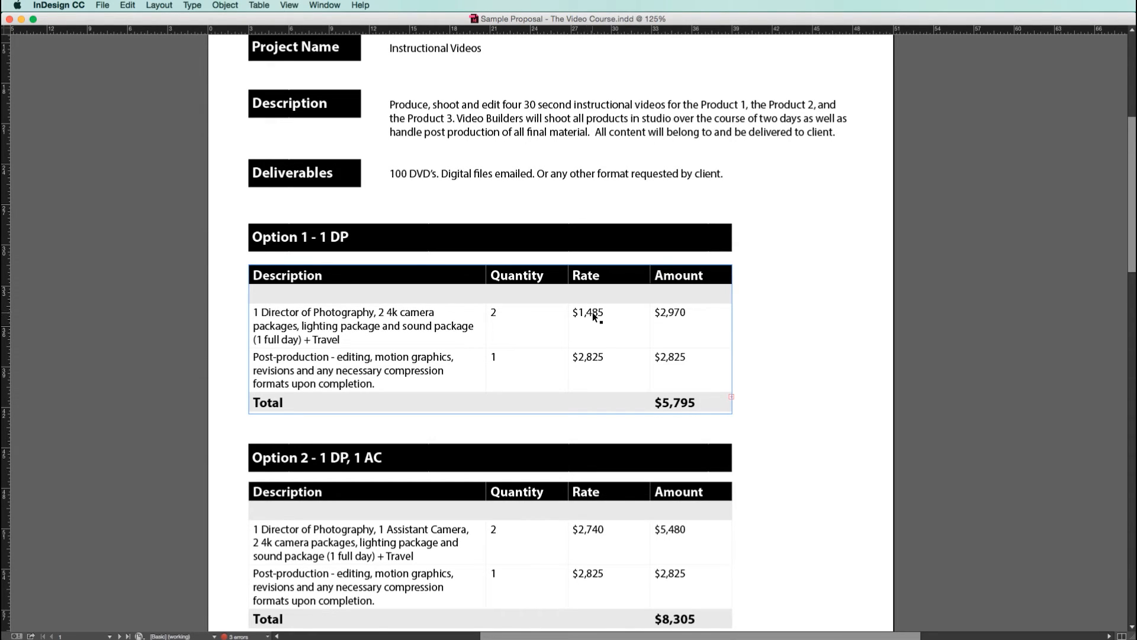
mouse_move(673, 320)
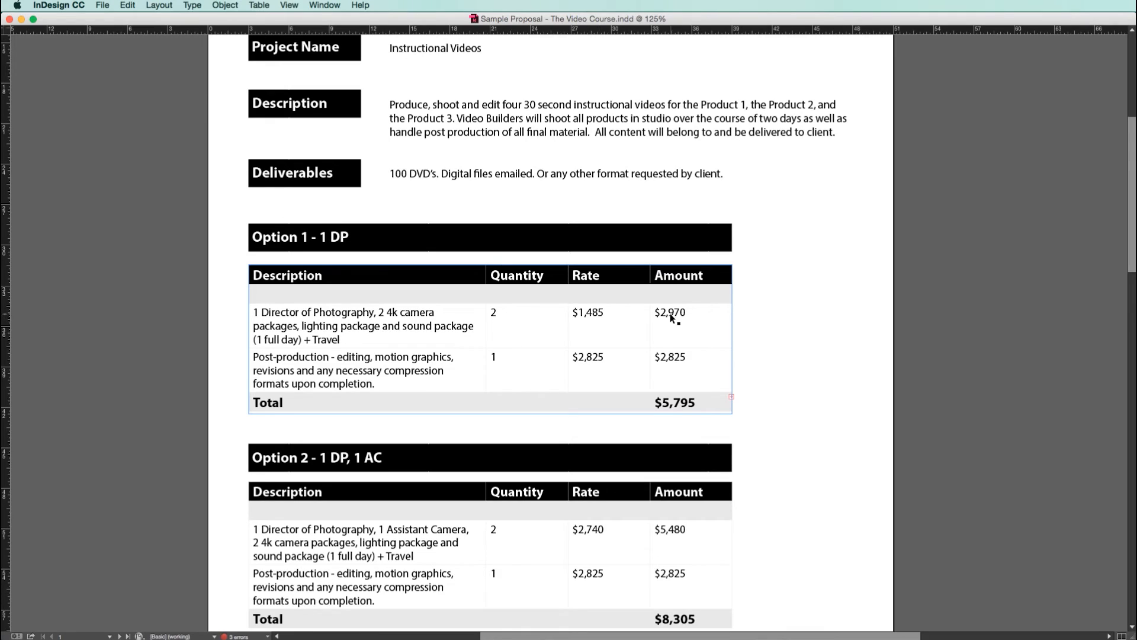
mouse_move(675, 318)
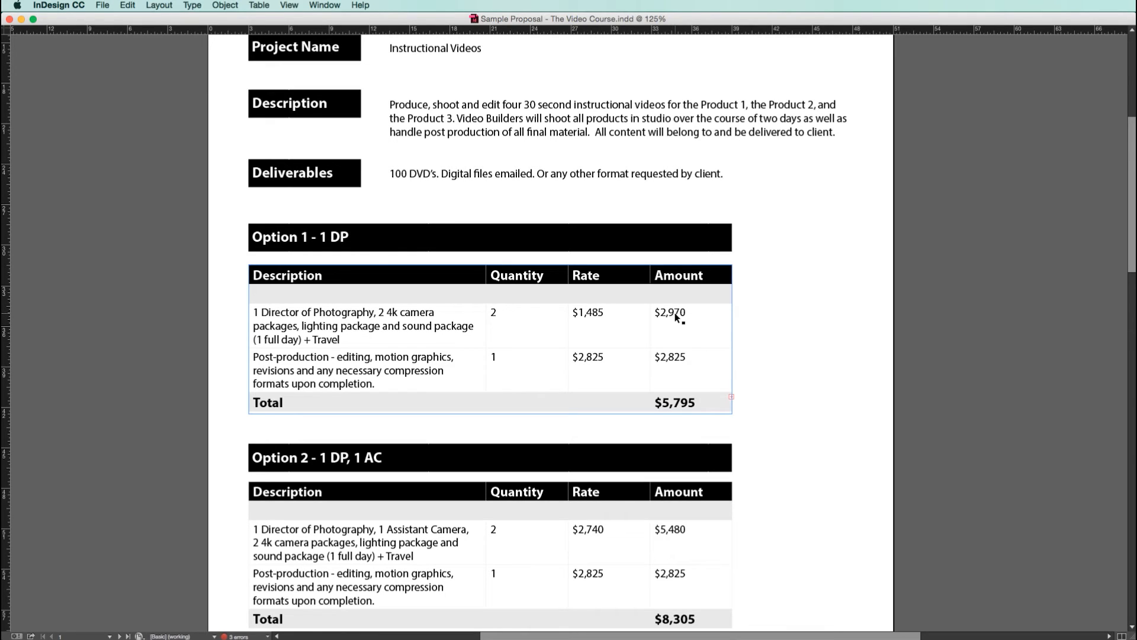
mouse_move(594, 317)
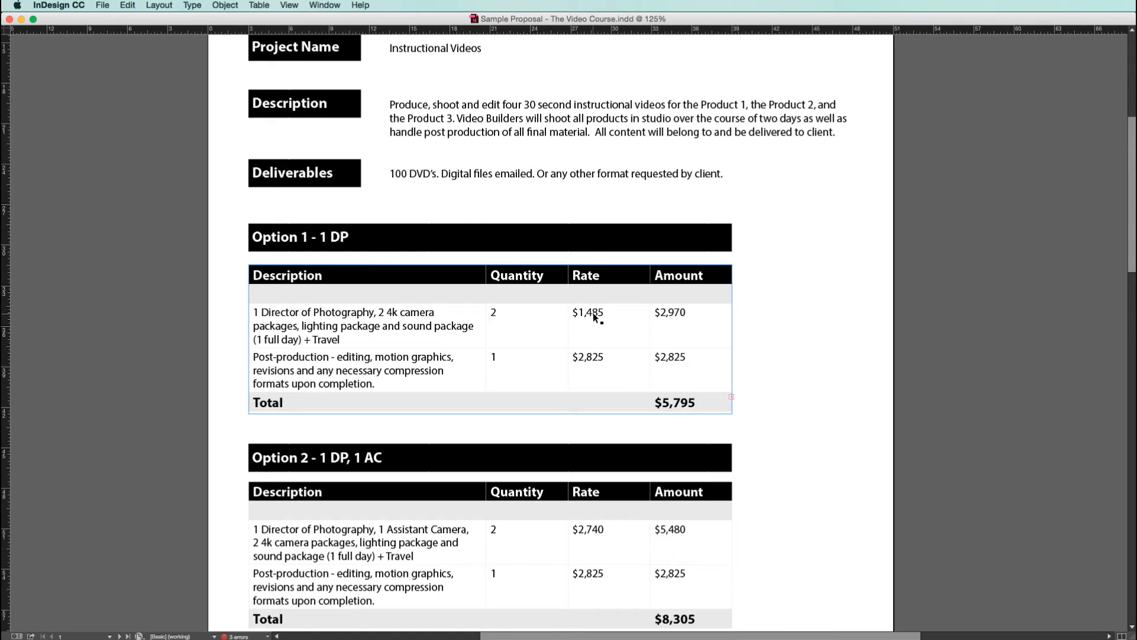
mouse_move(587, 319)
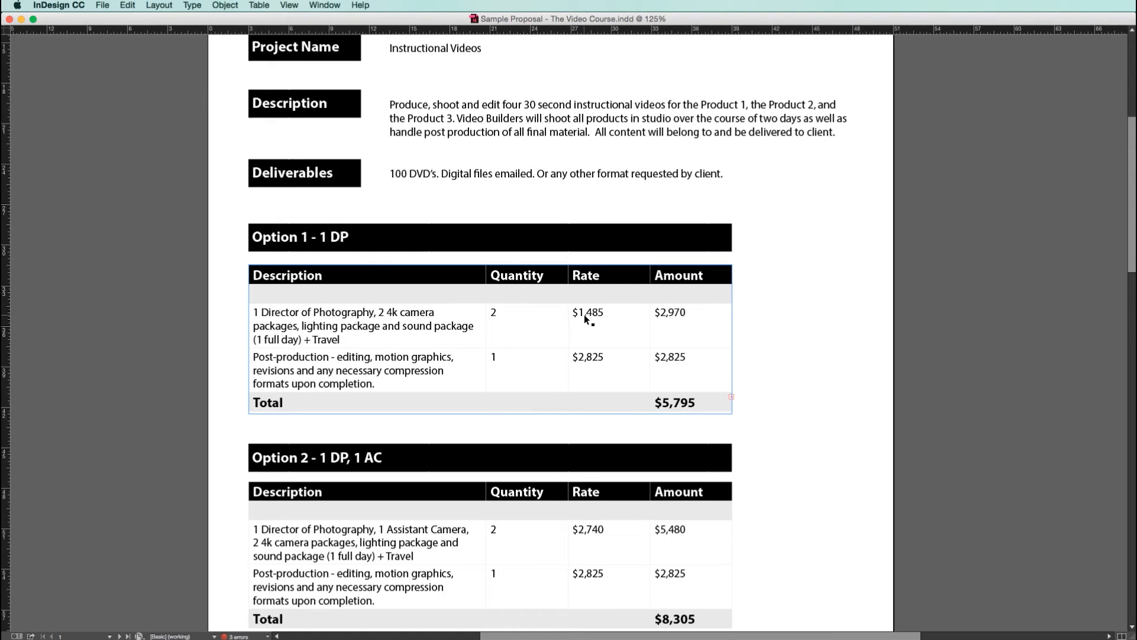
mouse_move(693, 324)
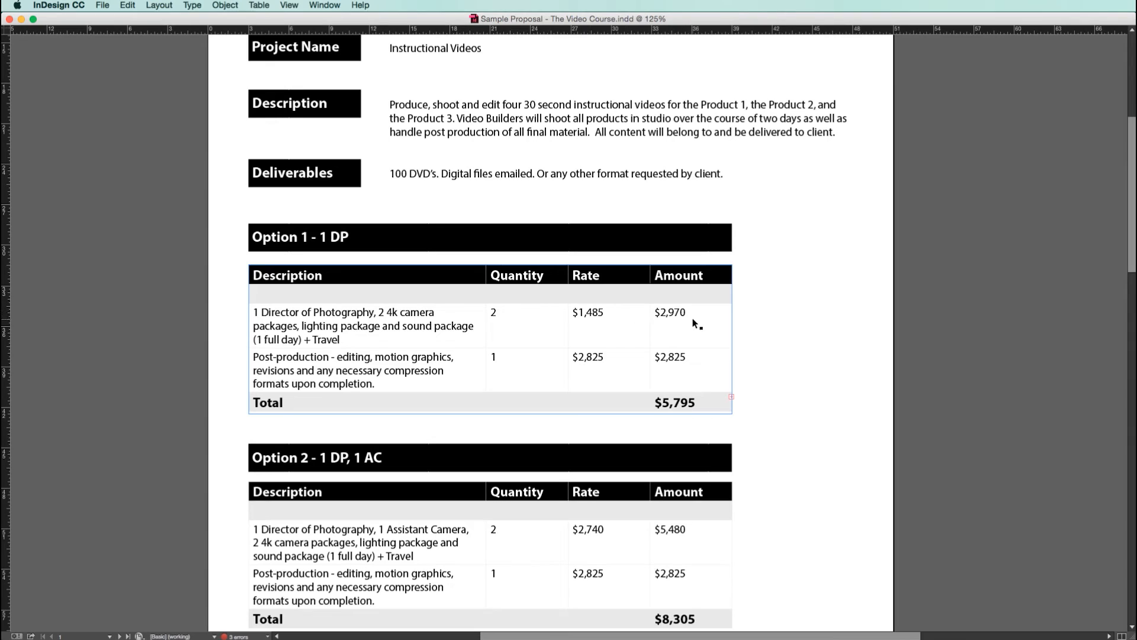
mouse_move(674, 318)
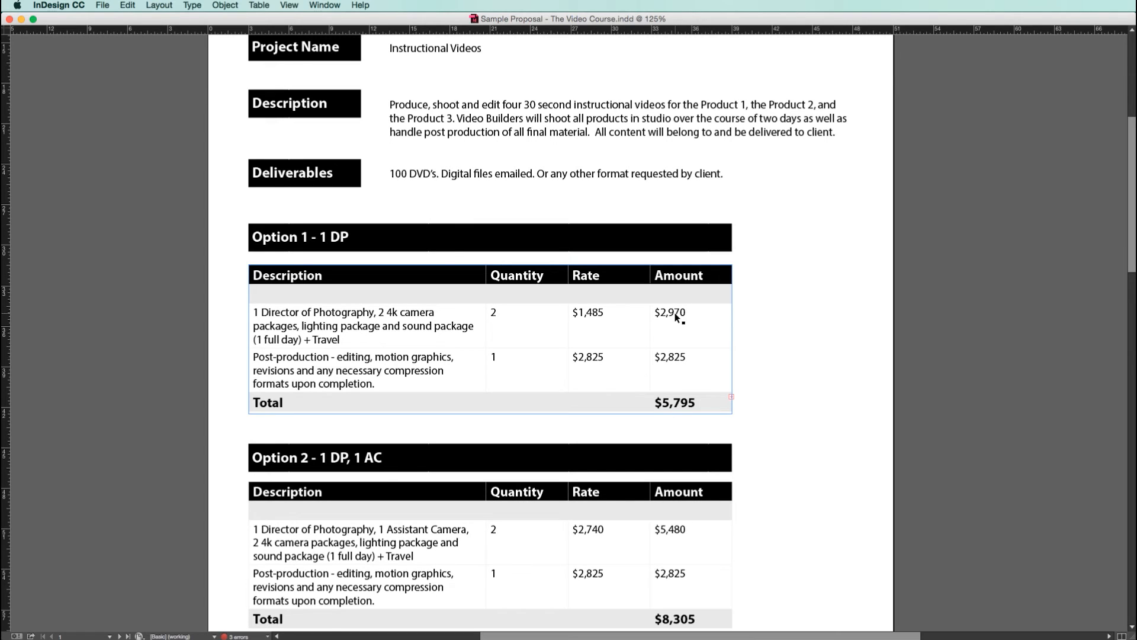
mouse_move(591, 317)
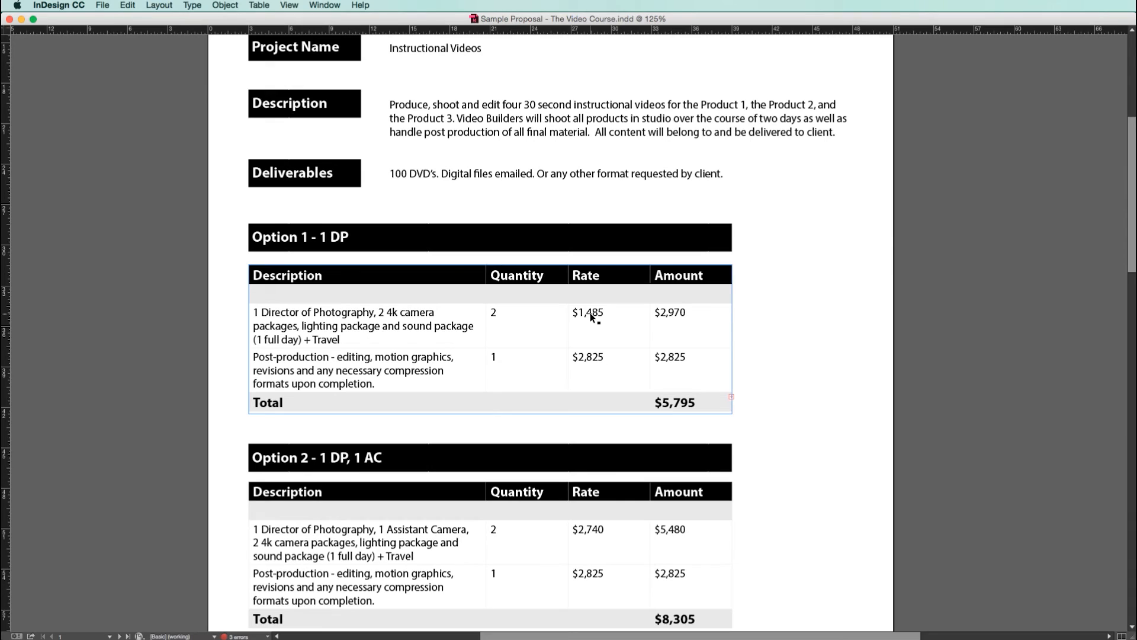
Step: Enter the new camera package rate of $635 and an amount of $1,270
double_click(588, 312)
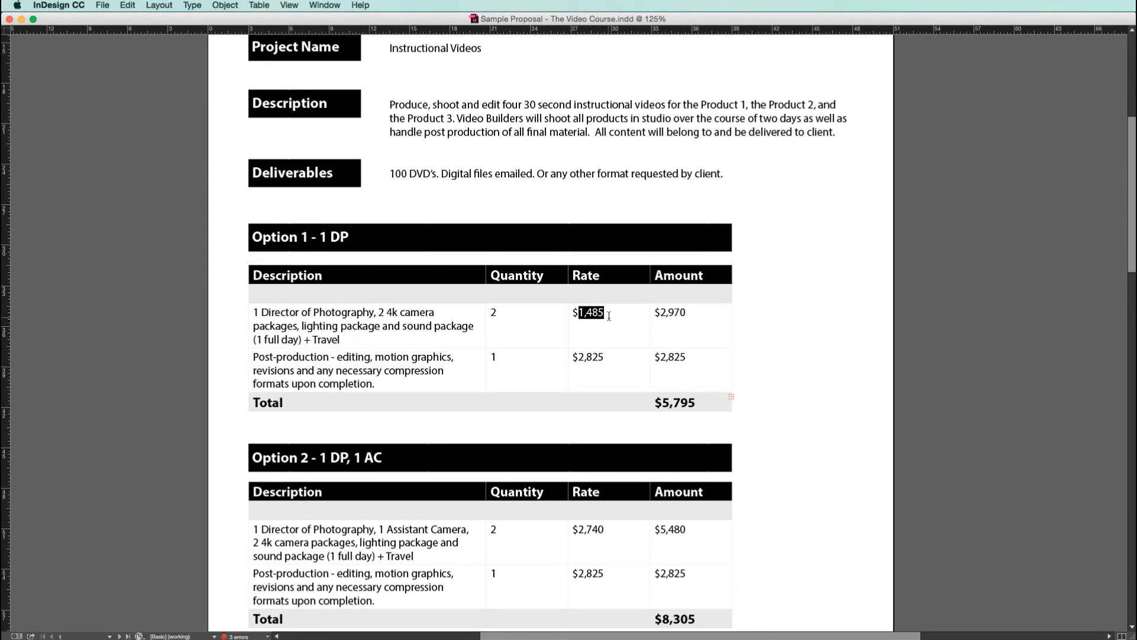
type("600")
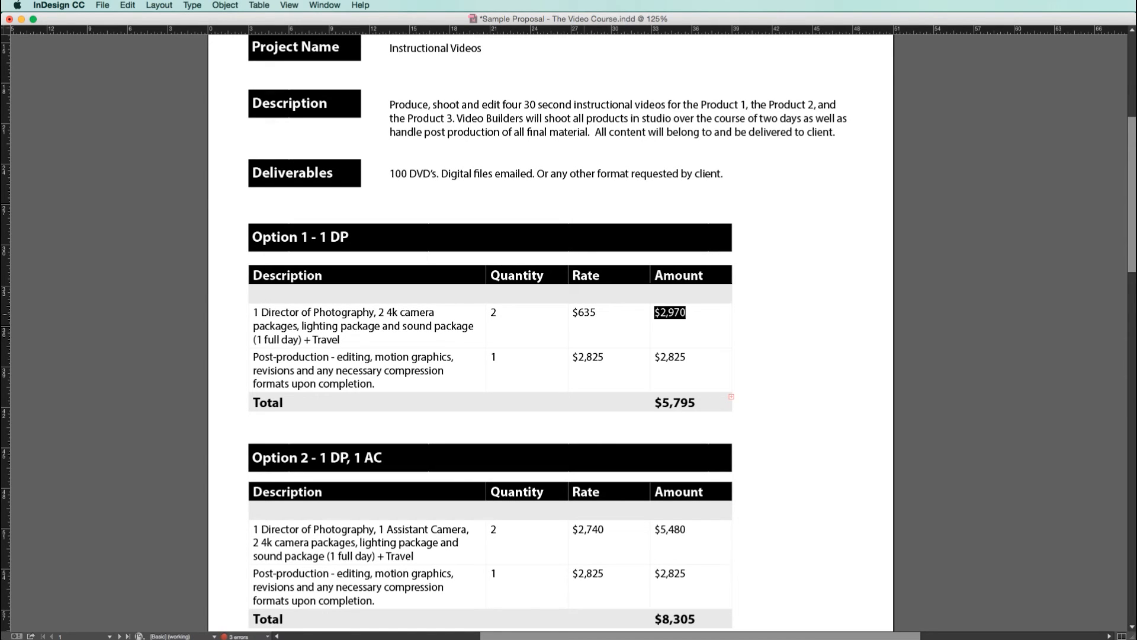
type("$1,")
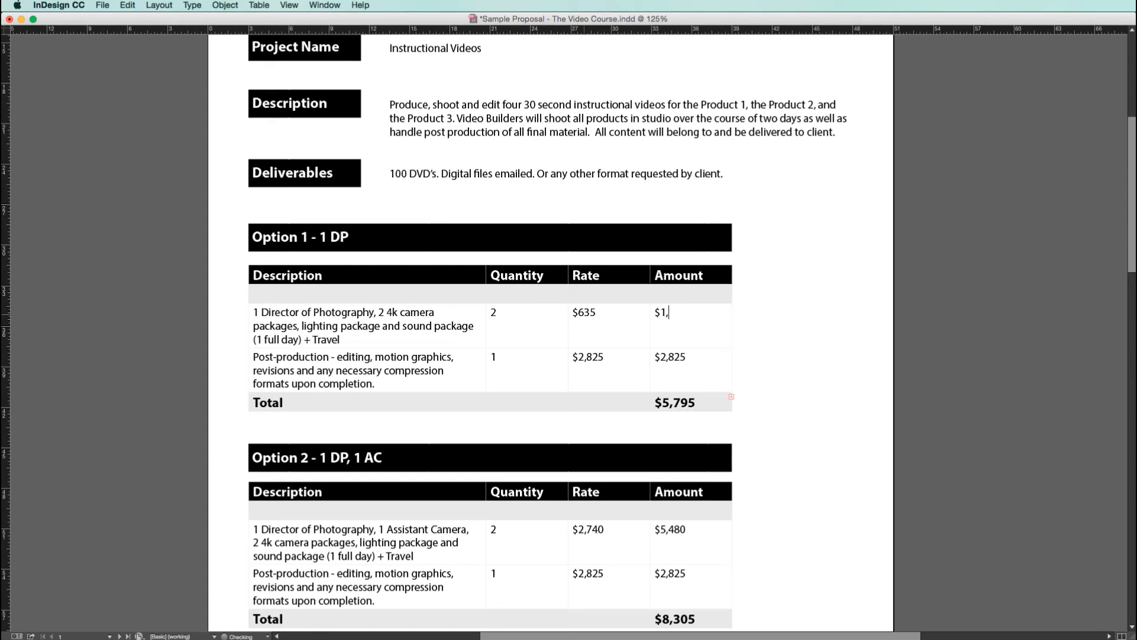
type("27")
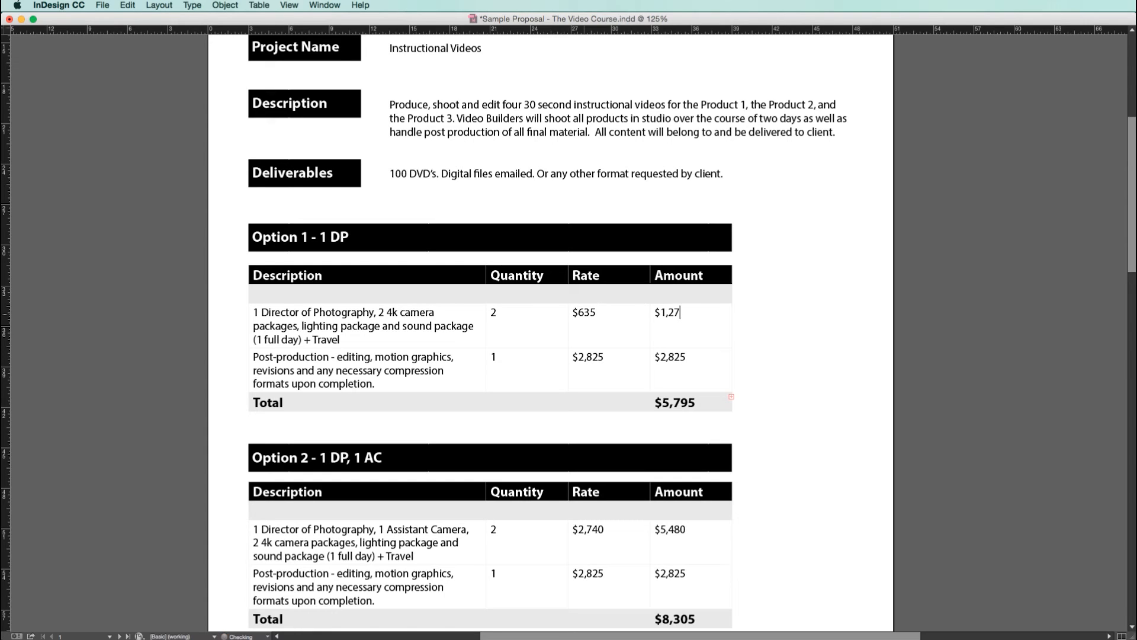
type("0")
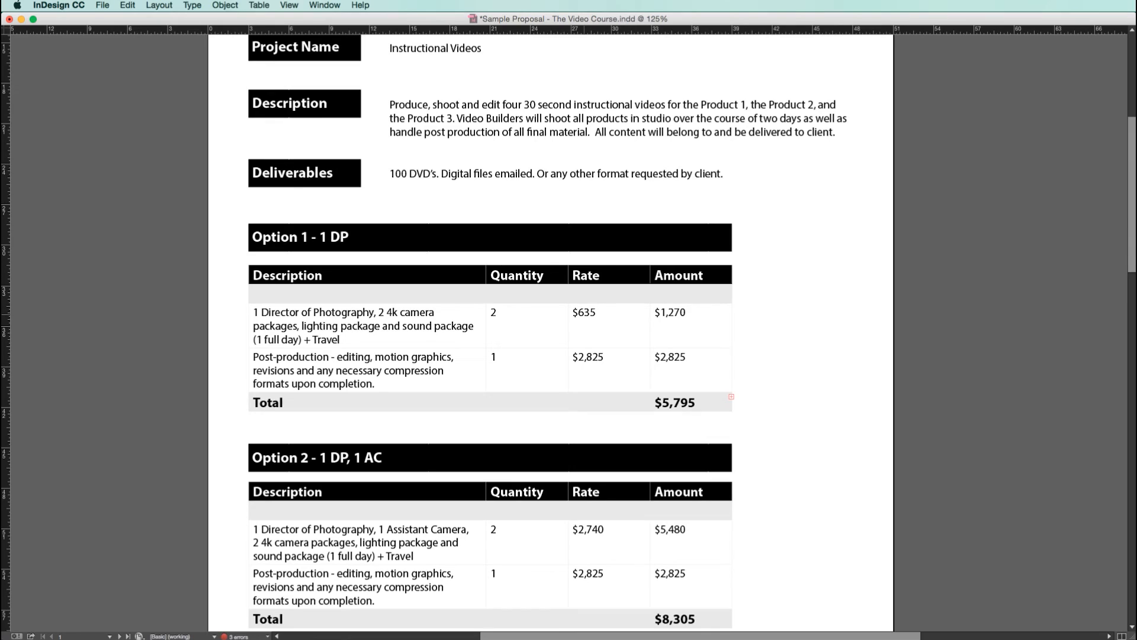
left_click(682, 312)
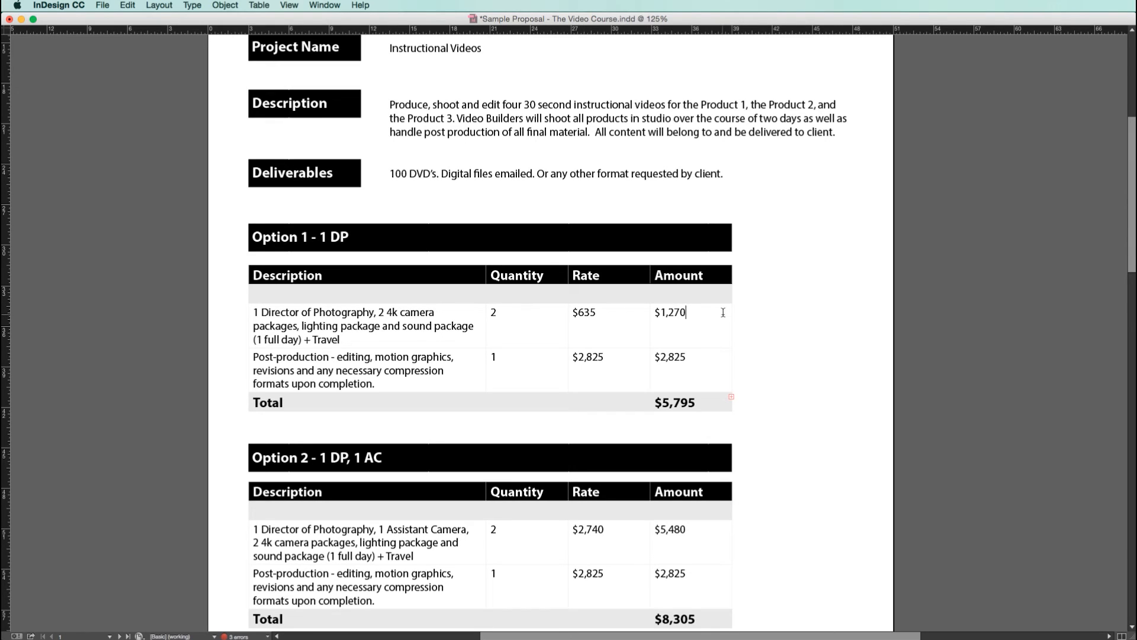
mouse_move(749, 350)
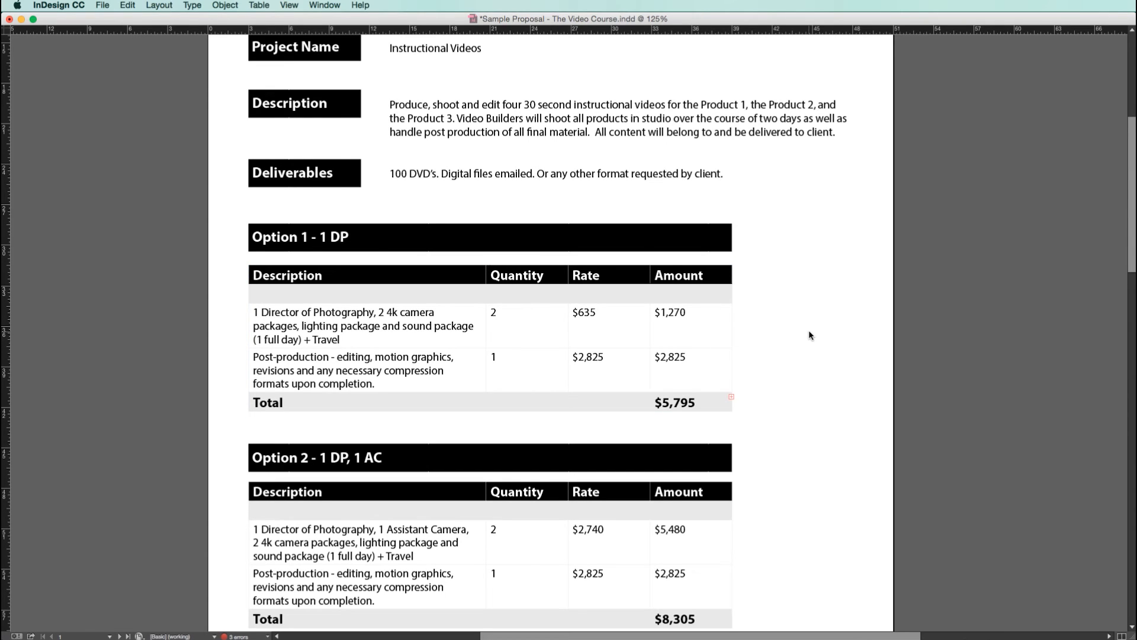
Step: Export to the Desktop as Adobe PDF (Interactive) named TVC - Sample Proposal 1.pdf
scroll("up", 3)
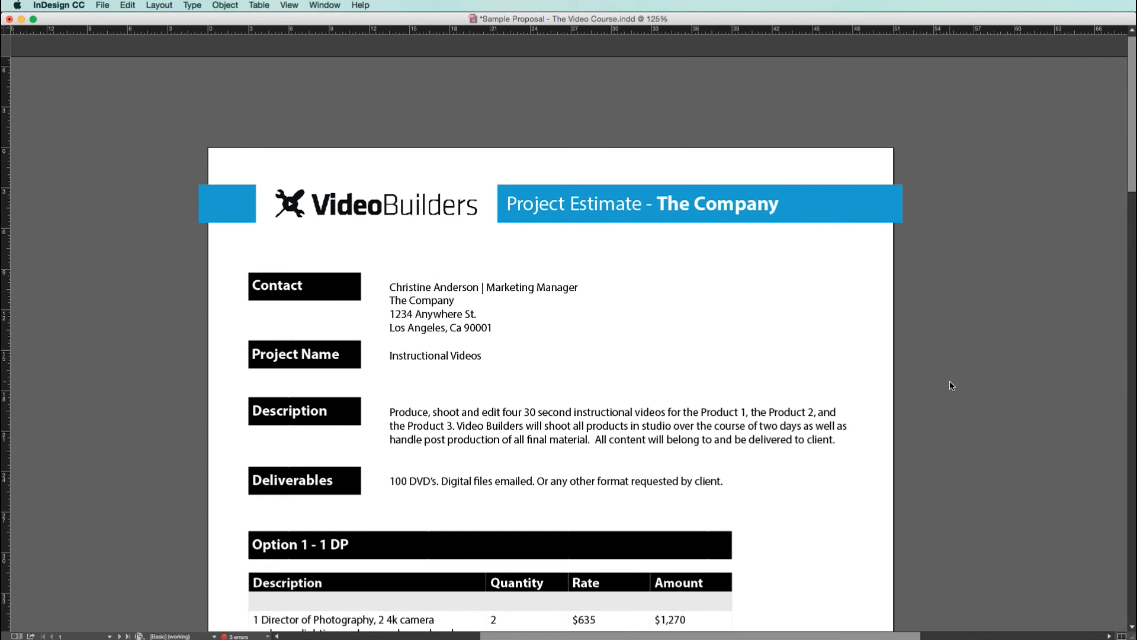
left_click(101, 5)
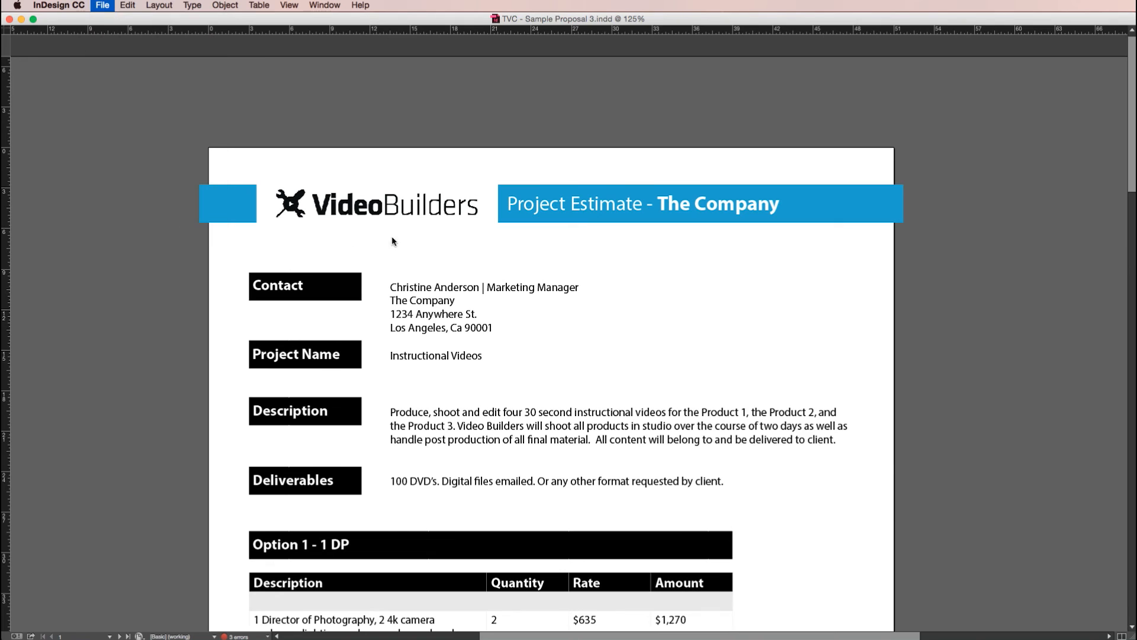
left_click(101, 5)
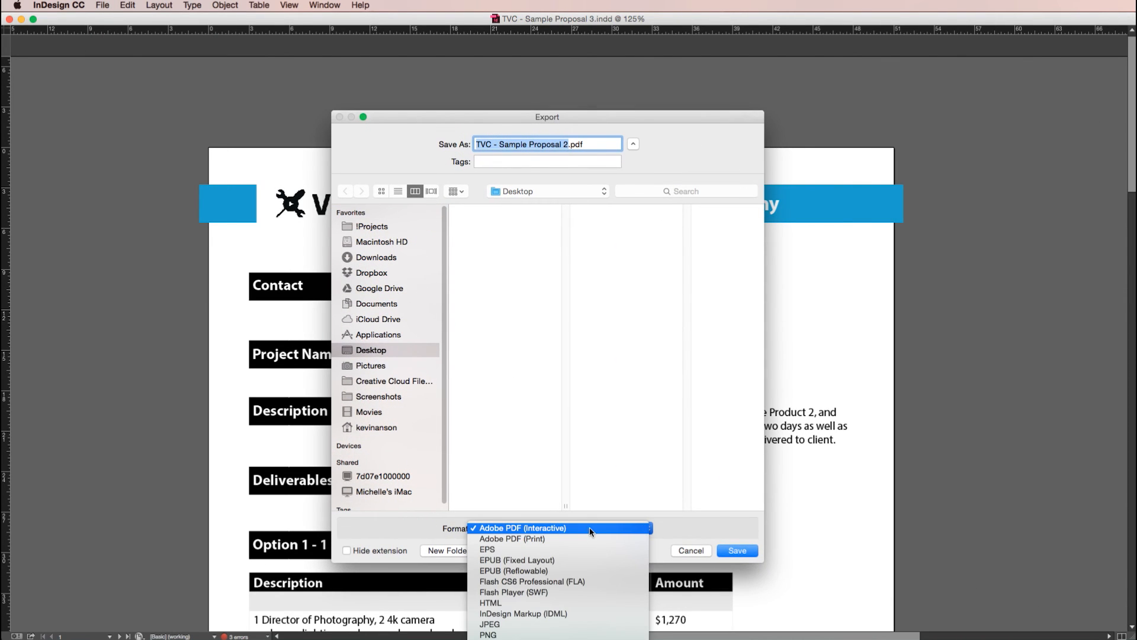
left_click(524, 528)
type("1")
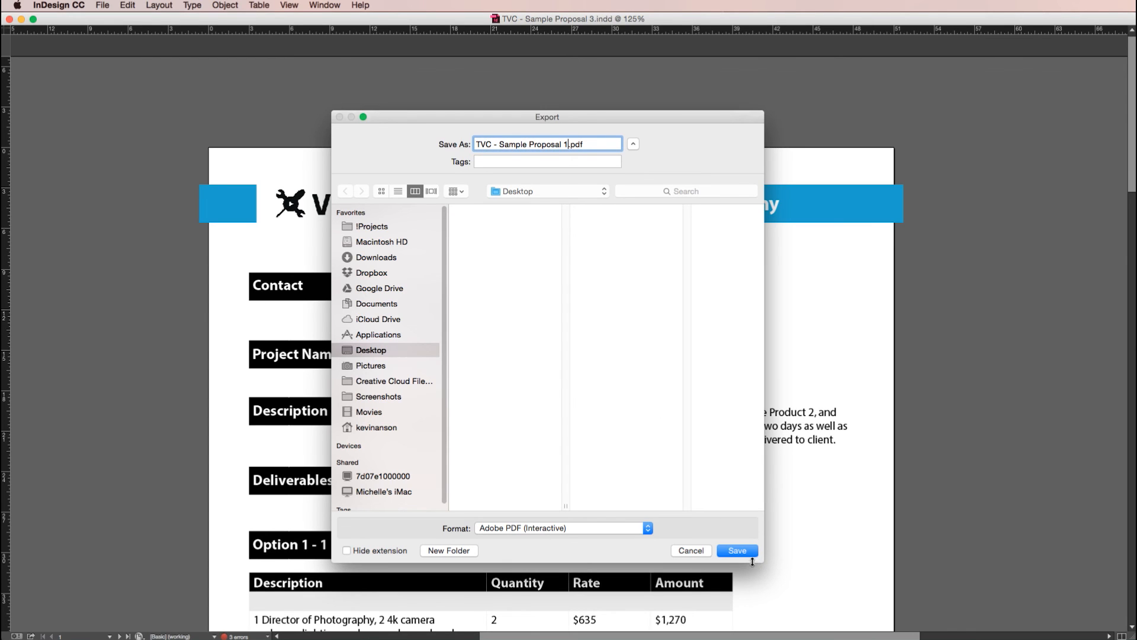
left_click(736, 550)
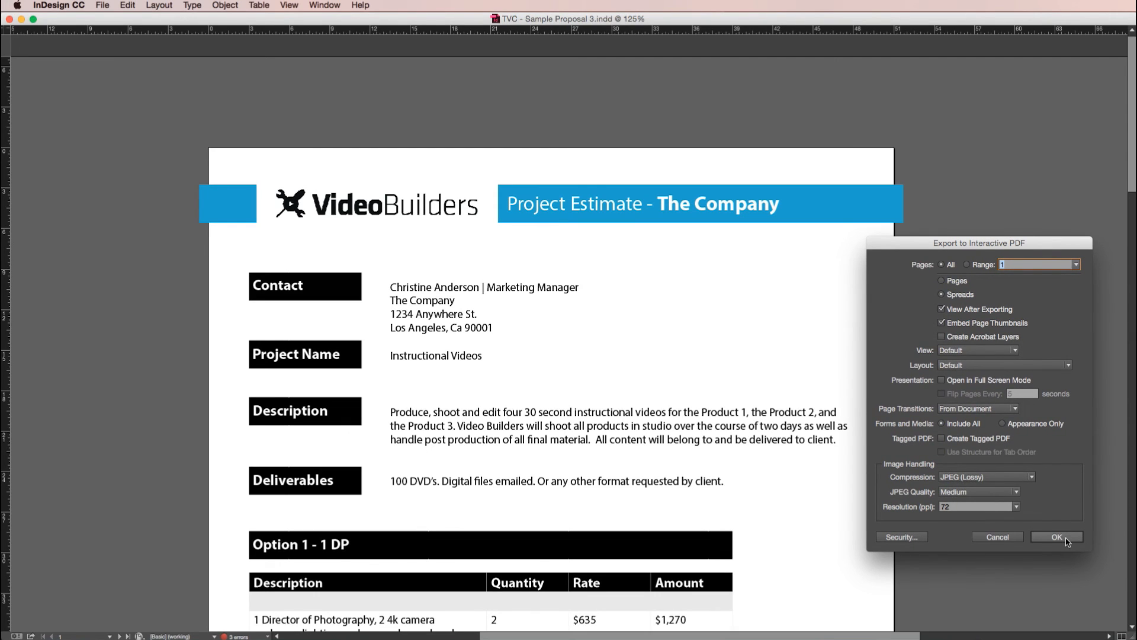
left_click(1056, 537)
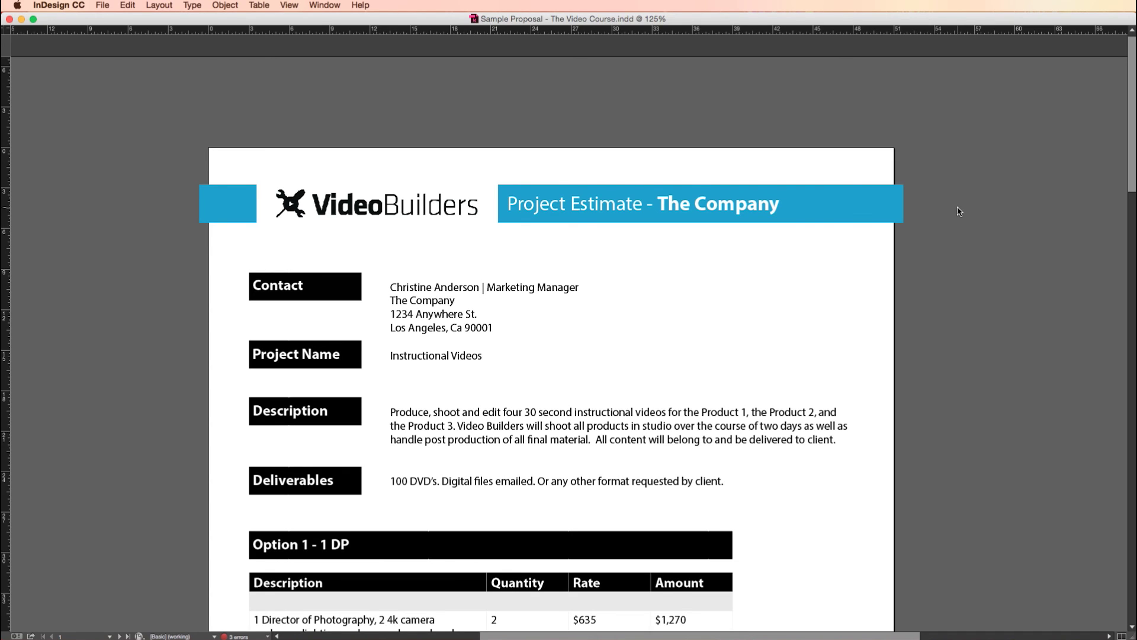
scroll("down", 3)
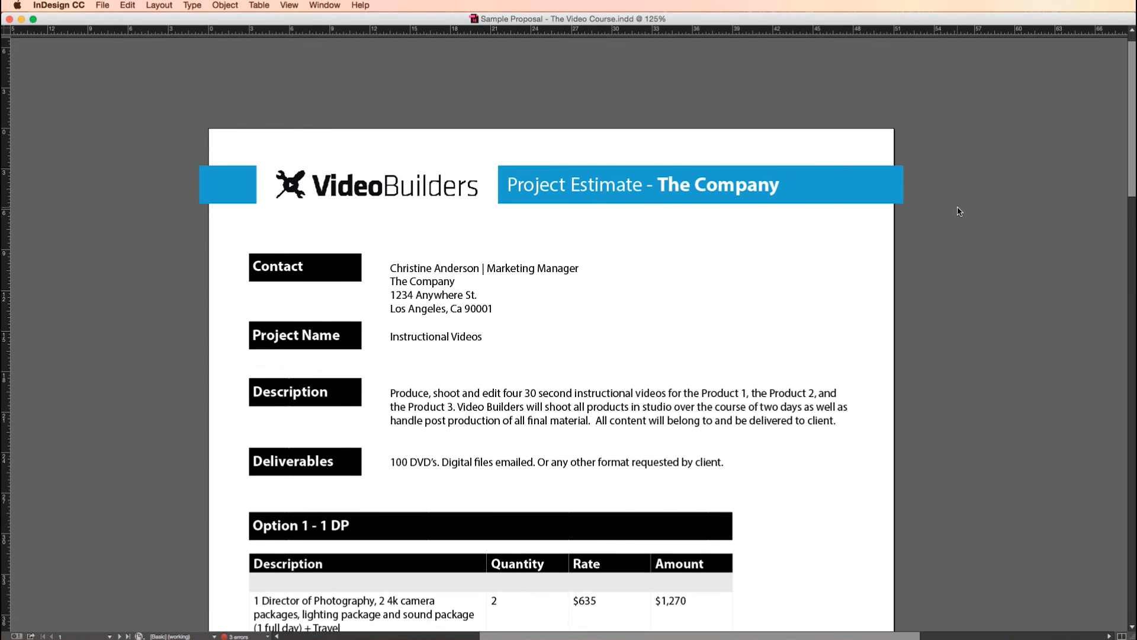
scroll("up", 3)
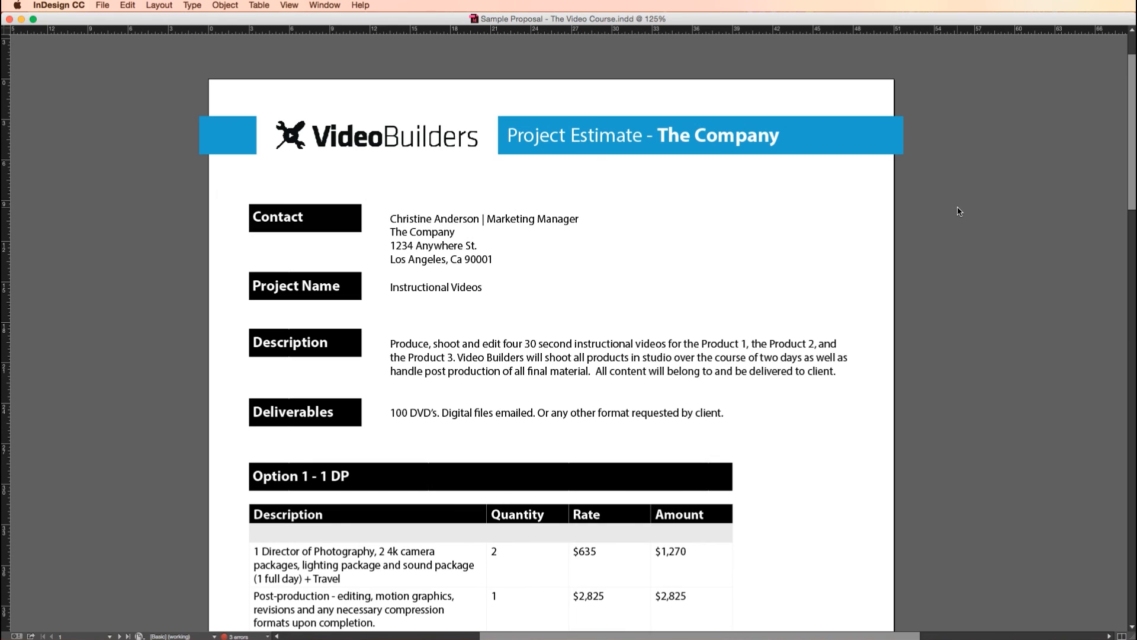
scroll("down", 3)
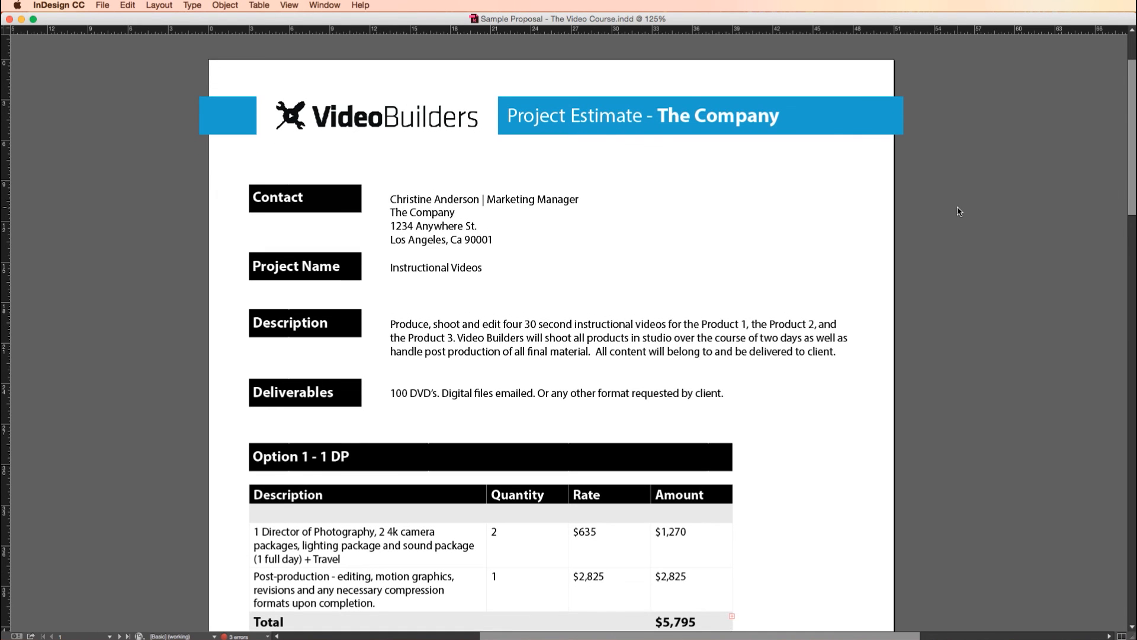
scroll("down", 3)
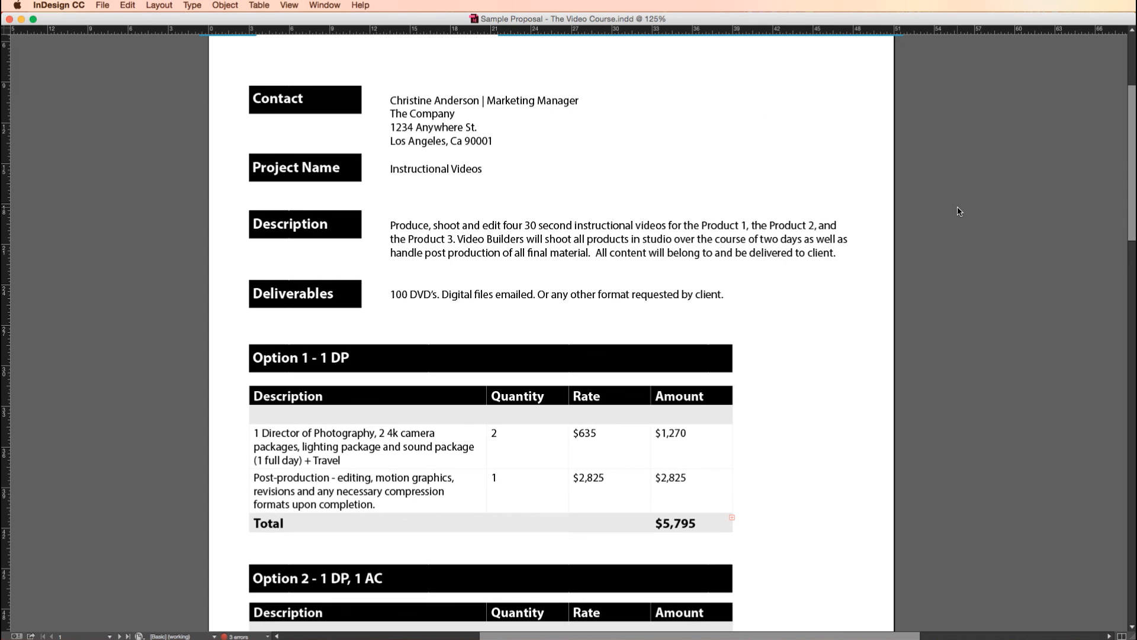
scroll("down", 3)
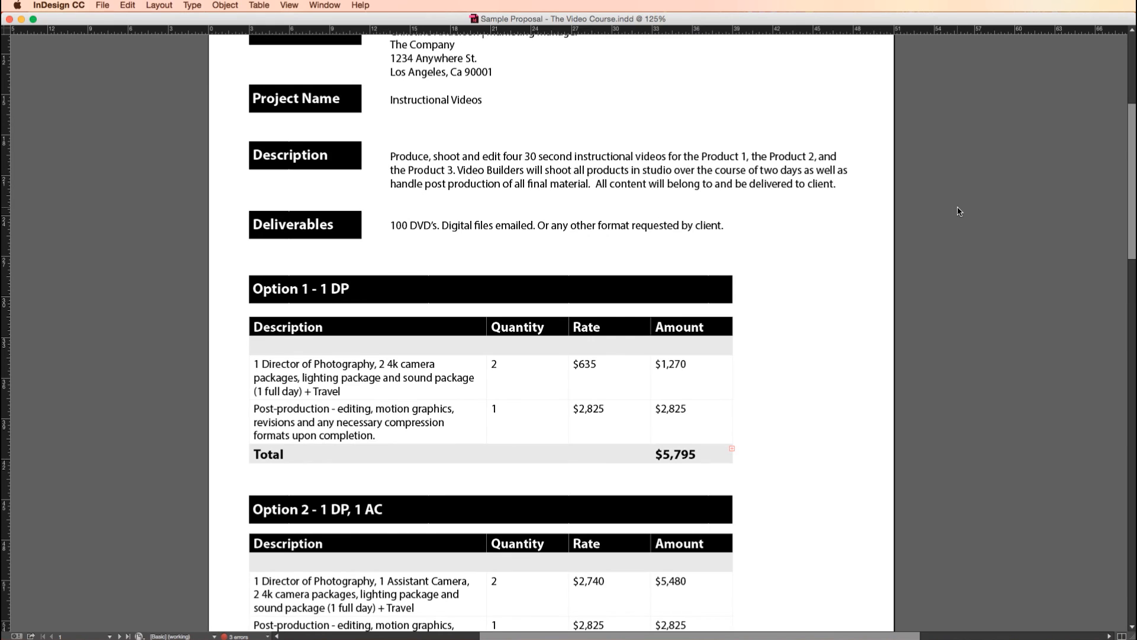
scroll("down", 3)
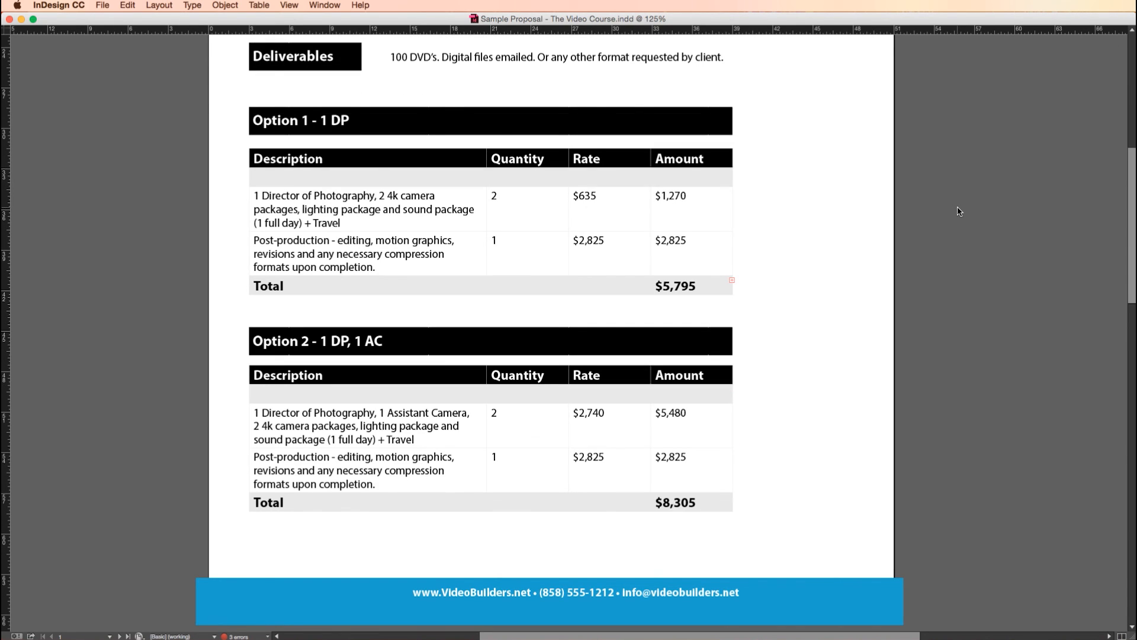
scroll("down", 3)
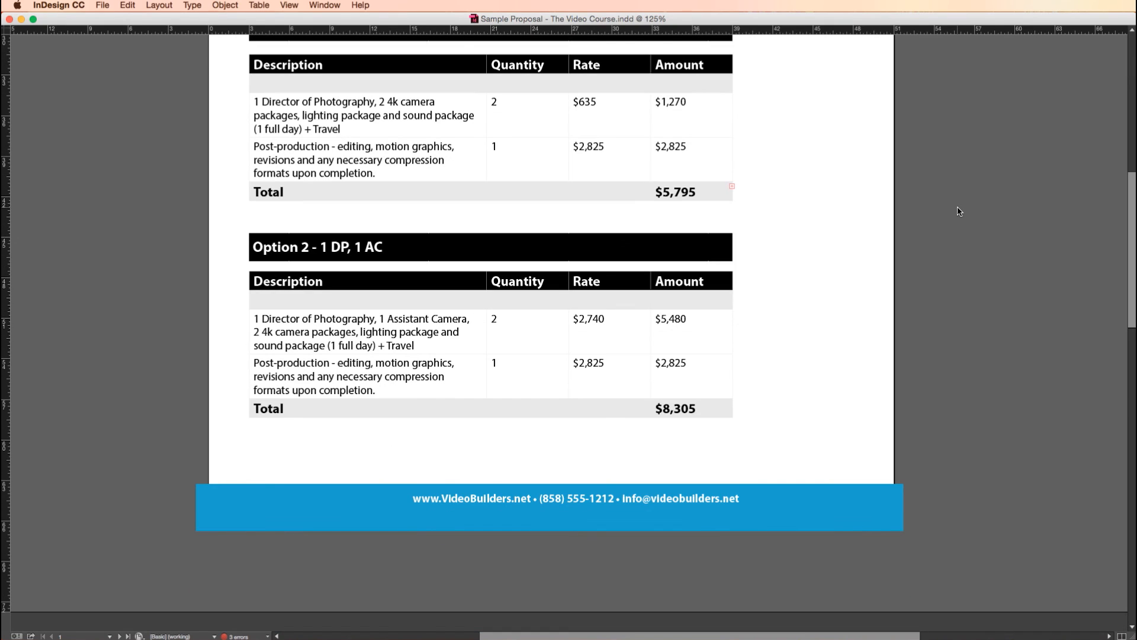